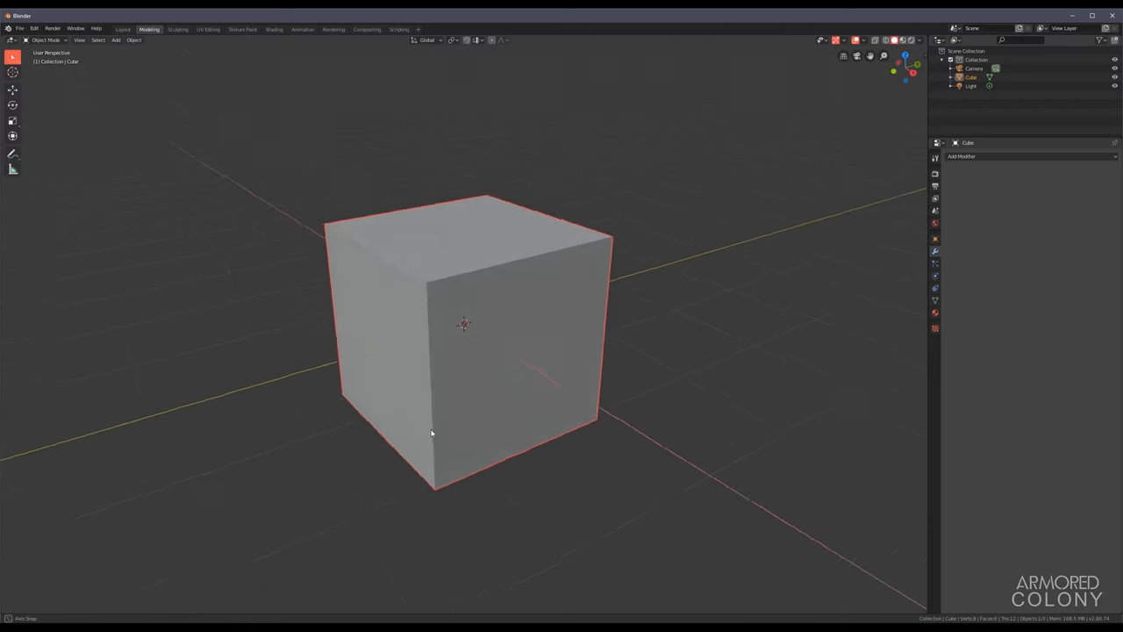
Step: Bevel the cube's edges and inset/extrude faces into two stacked hollow rounded rings
{"action": "key", "text": "Tab"}
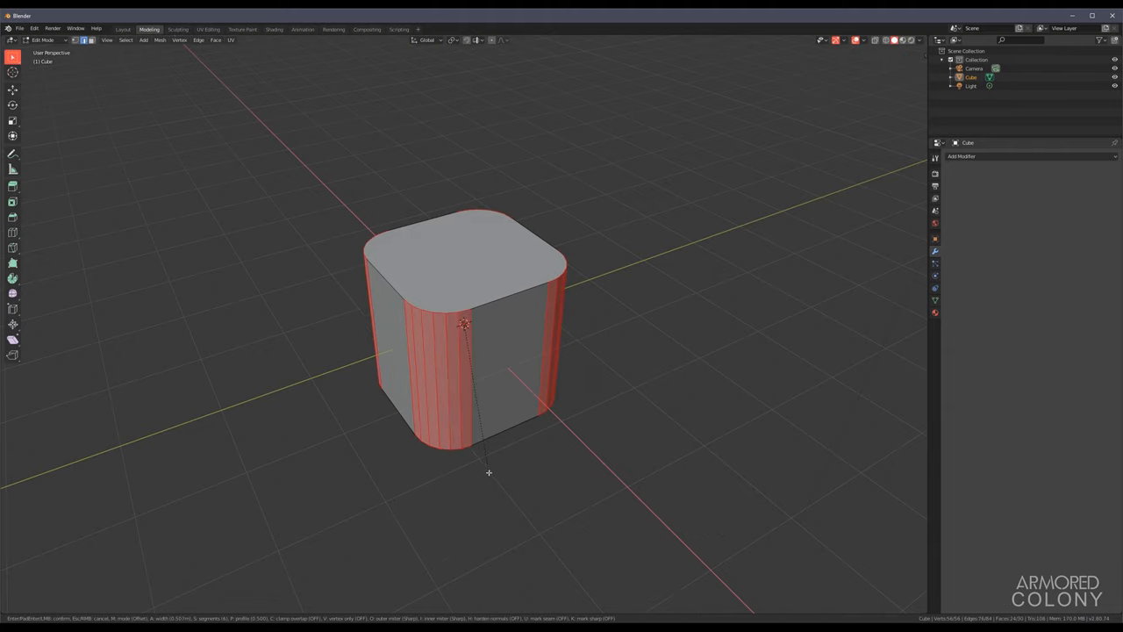
{"action": "left_click", "coordinate": [390, 279]}
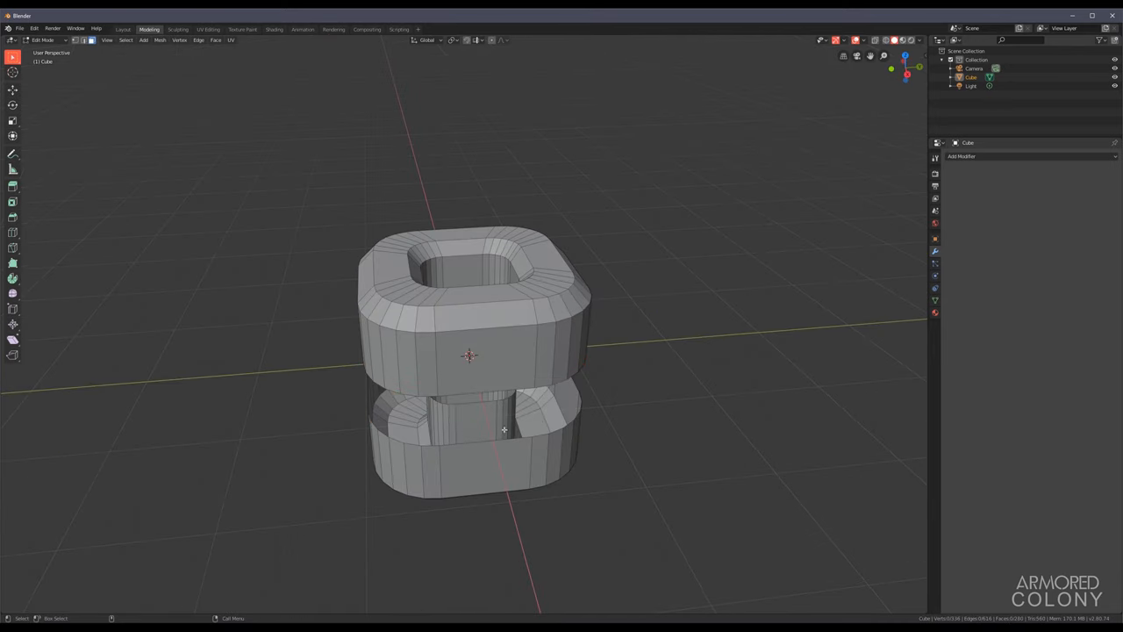
{"action": "right_click", "coordinate": [506, 428]}
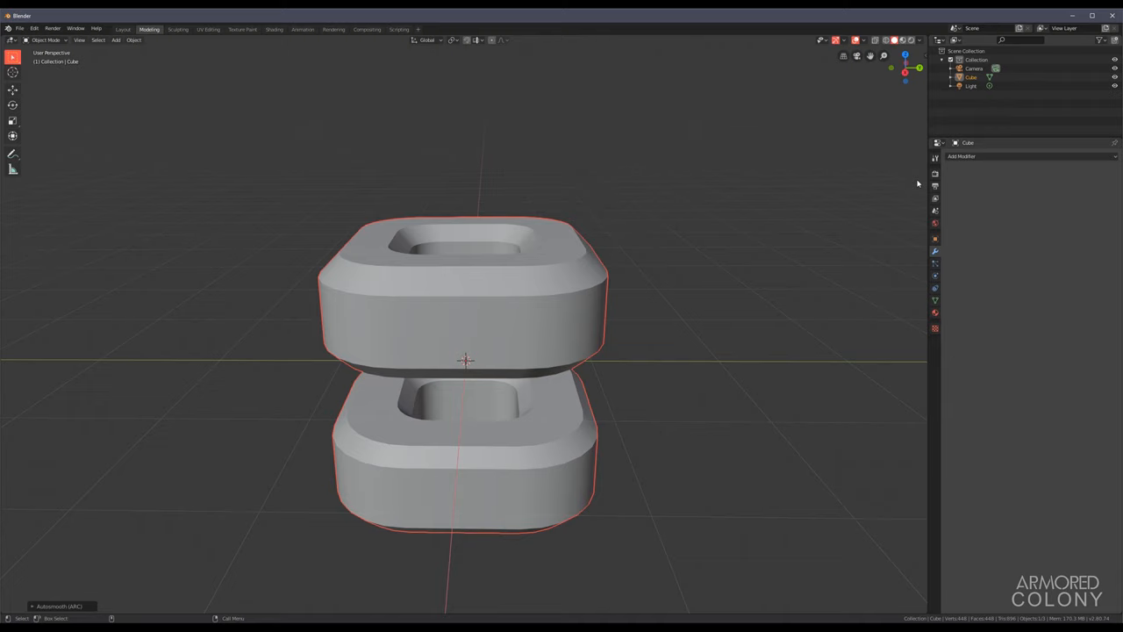
Step: Add a Mirror modifier to the ring unit
{"action": "left_click", "coordinate": [961, 156]}
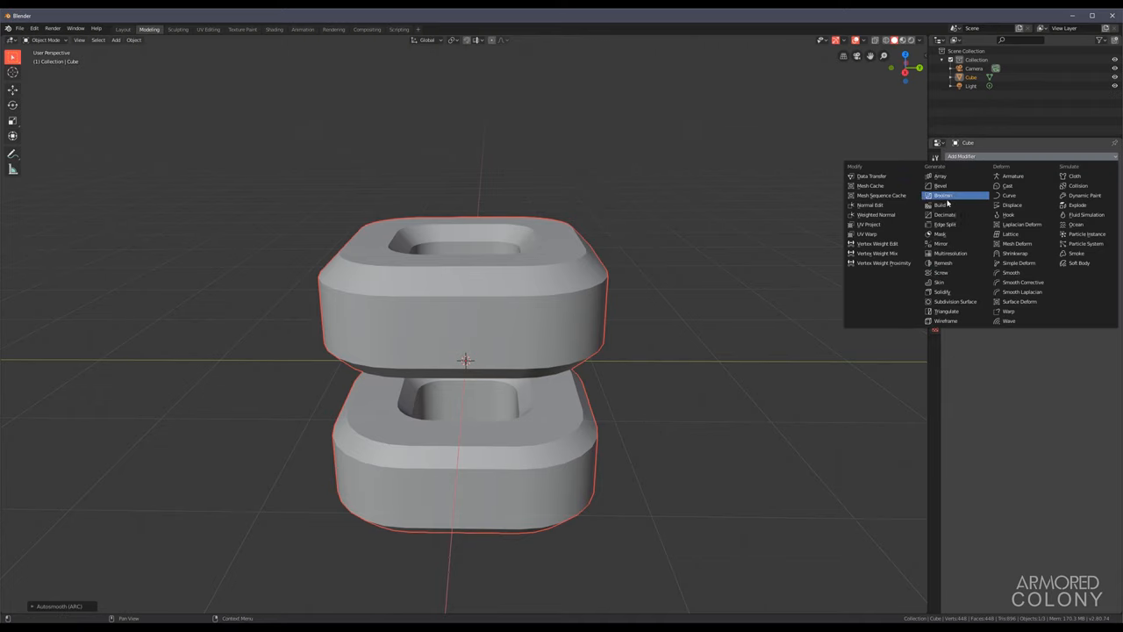
{"action": "left_click", "coordinate": [943, 194]}
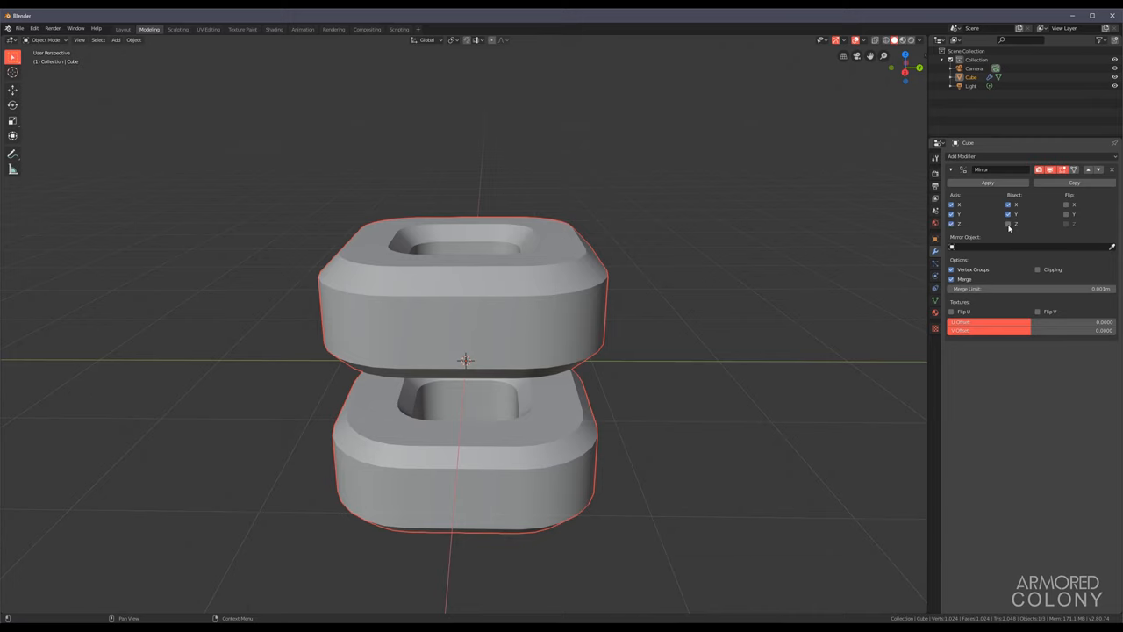
Step: Bridge opposite faces of the middle section to open a window through the unit
{"action": "key", "text": "Tab"}
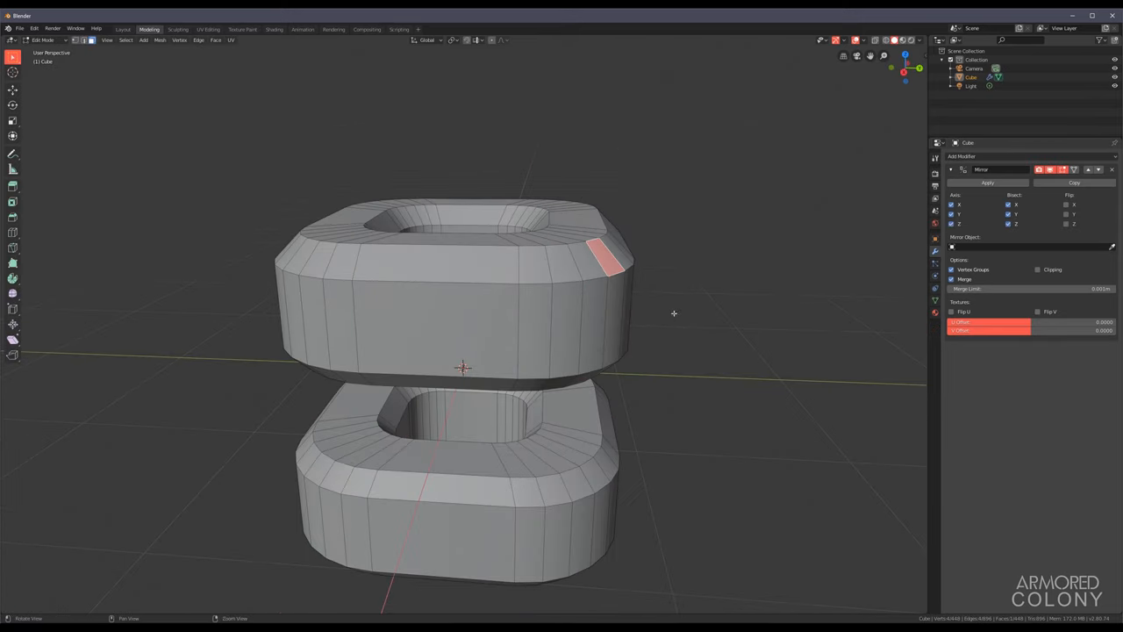
{"action": "key", "text": "e"}
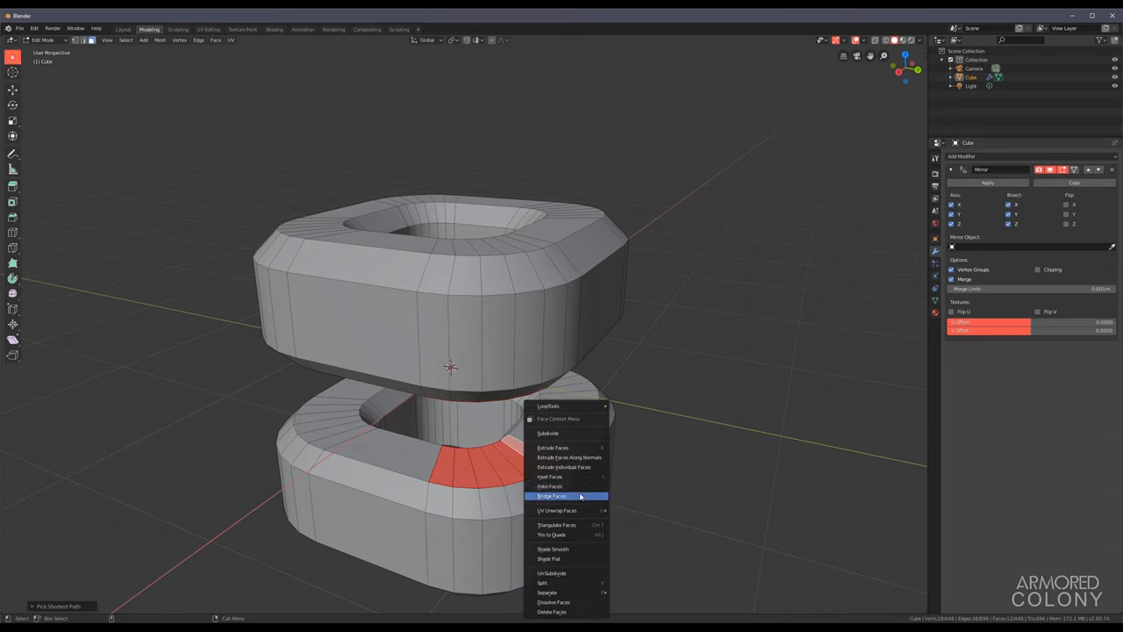
{"action": "left_click", "coordinate": [551, 495]}
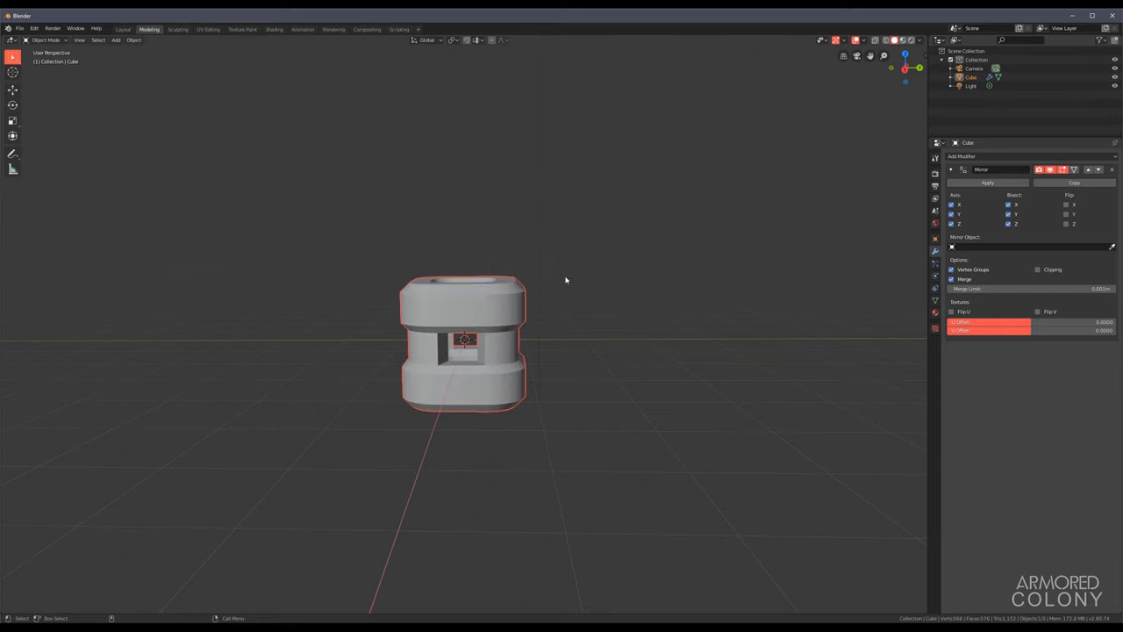
Step: Start adding an Array modifier to repeat the unit along Z
{"action": "left_click", "coordinate": [962, 156]}
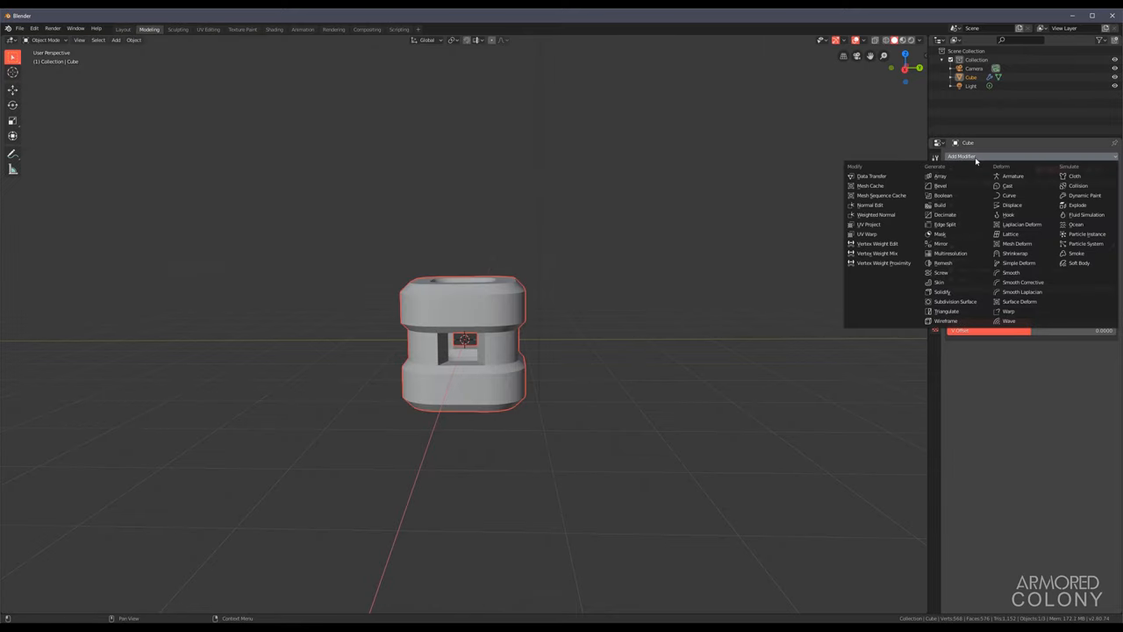
{"action": "mouse_move", "coordinate": [946, 175]}
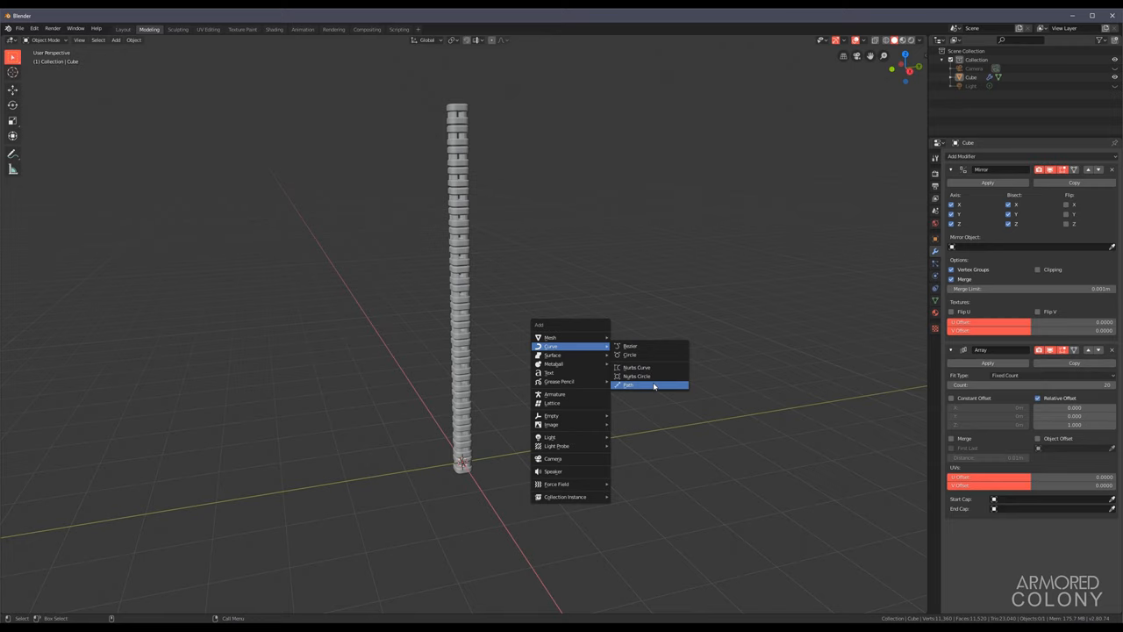
Step: Add a Path curve and stand it upright alongside the stacked column
{"action": "left_click", "coordinate": [628, 385]}
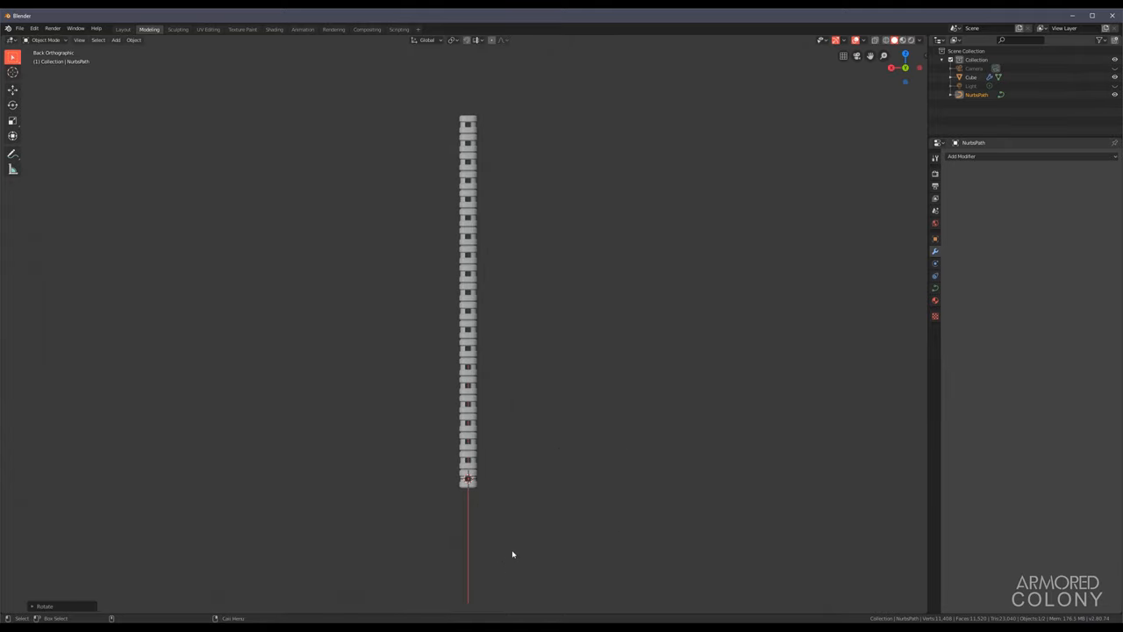
{"action": "key", "text": "Tab"}
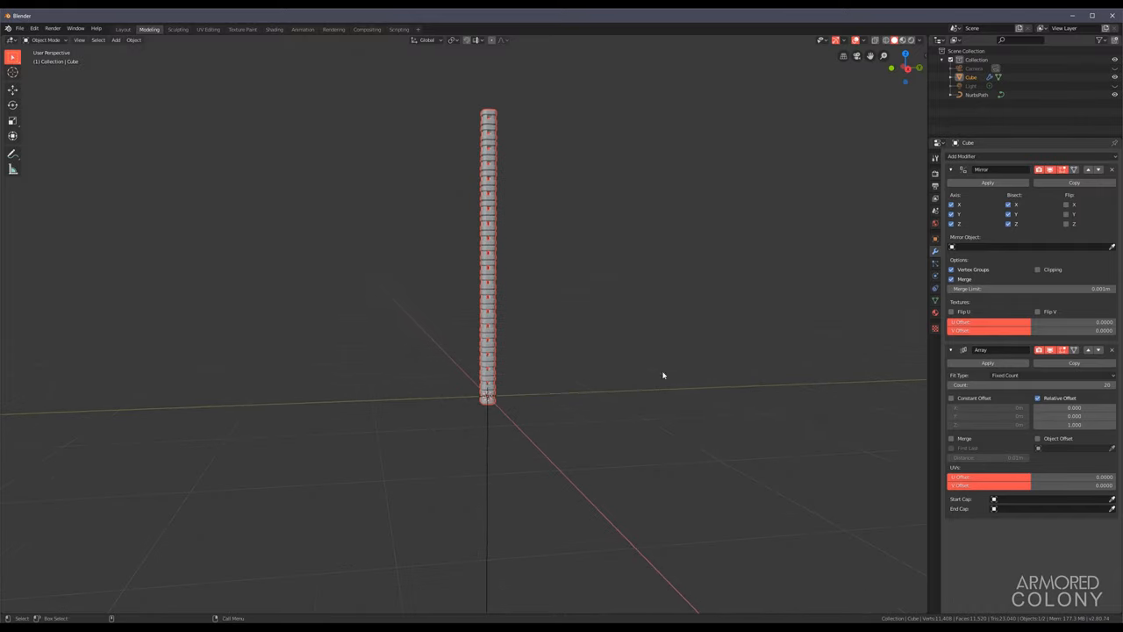
{"action": "mouse_move", "coordinate": [649, 277]}
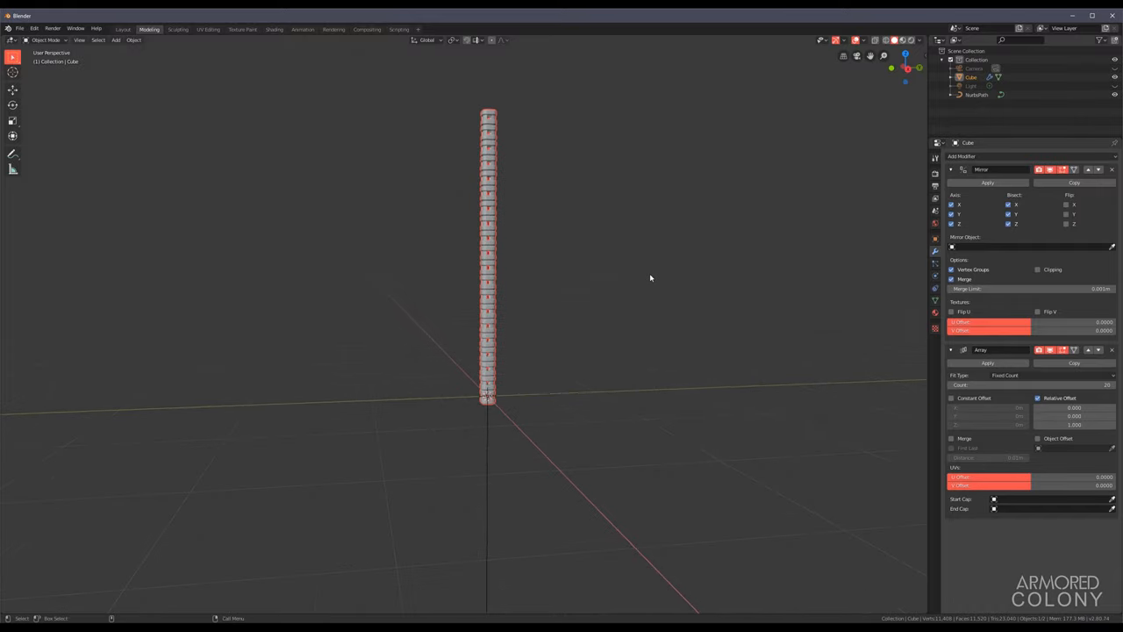
Step: Select the NurbsPath curve so it can be edited
{"action": "left_click", "coordinate": [961, 156]}
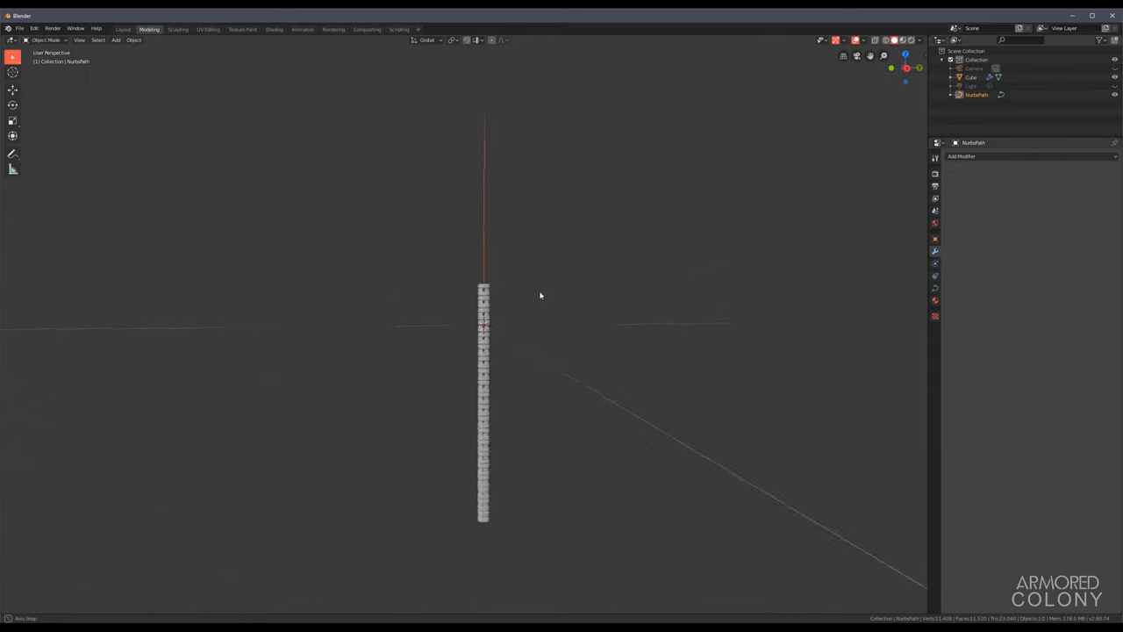
Step: Reshape the path's control points so the column bends into a gentle S-curve
{"action": "key", "text": "Tab"}
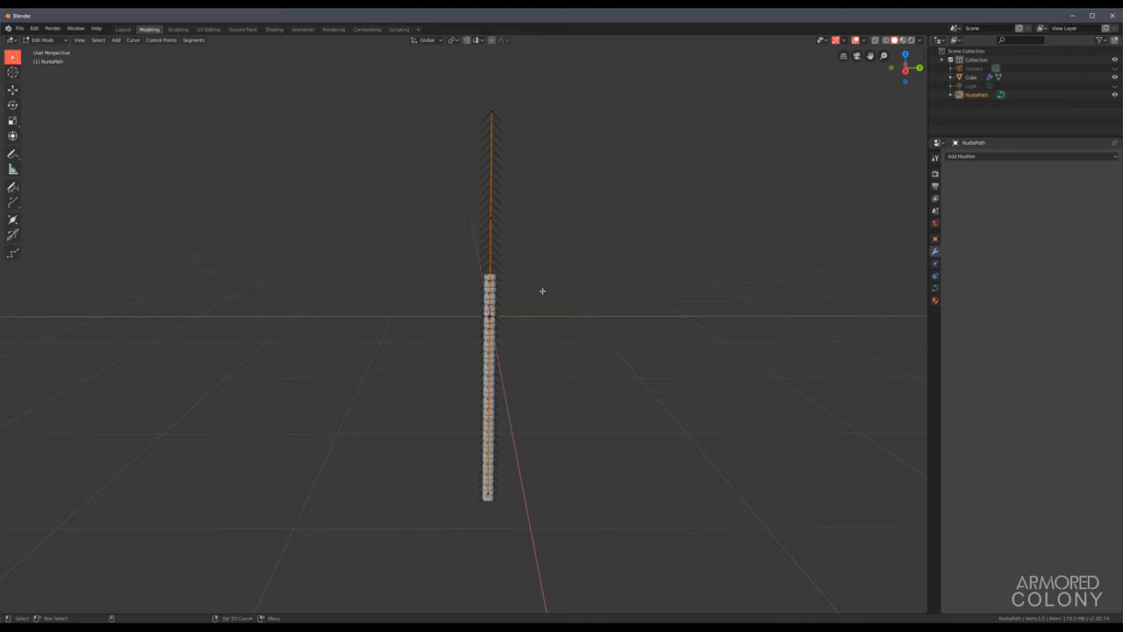
{"action": "left_click_drag", "start_coordinate": [488, 316], "coordinate": [621, 365]}
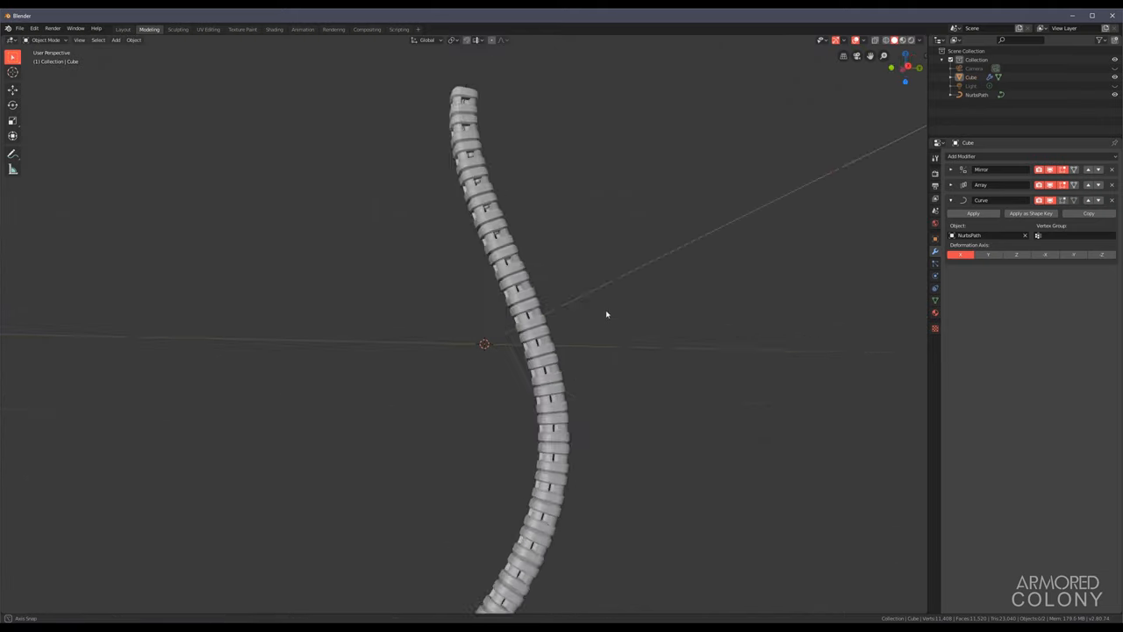
{"action": "left_click_drag", "start_coordinate": [605, 314], "coordinate": [555, 449]}
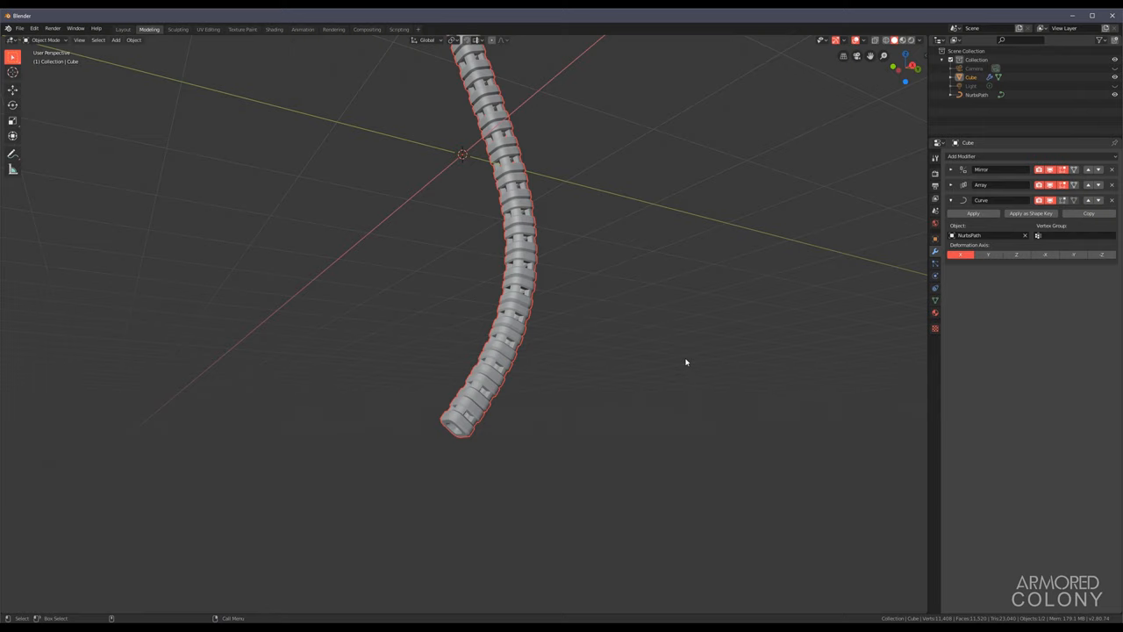
Step: Extrude and loop-cut the unit's middle section into pillar supports with openings
{"action": "key", "text": "Tab"}
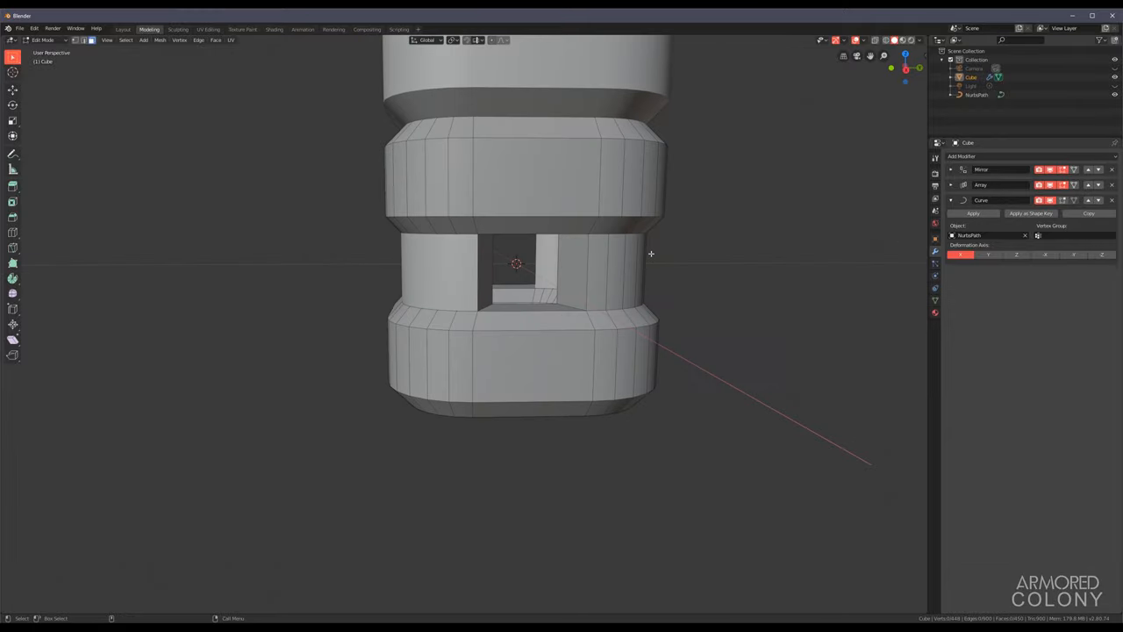
{"action": "left_click_drag", "start_coordinate": [651, 254], "coordinate": [646, 314]}
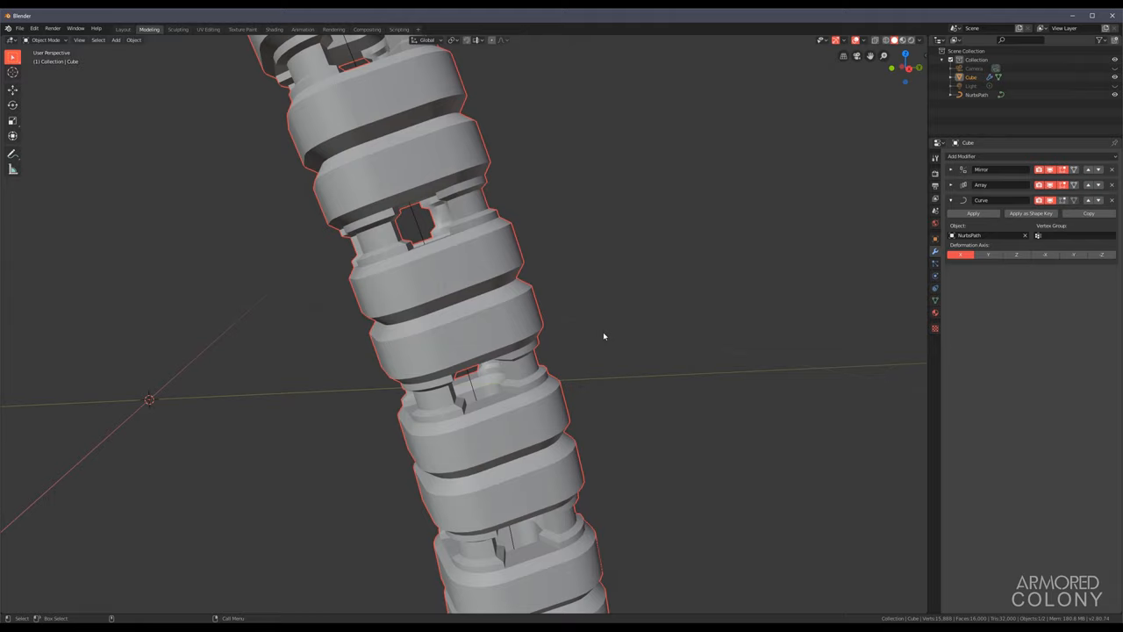
{"action": "key", "text": "Tab"}
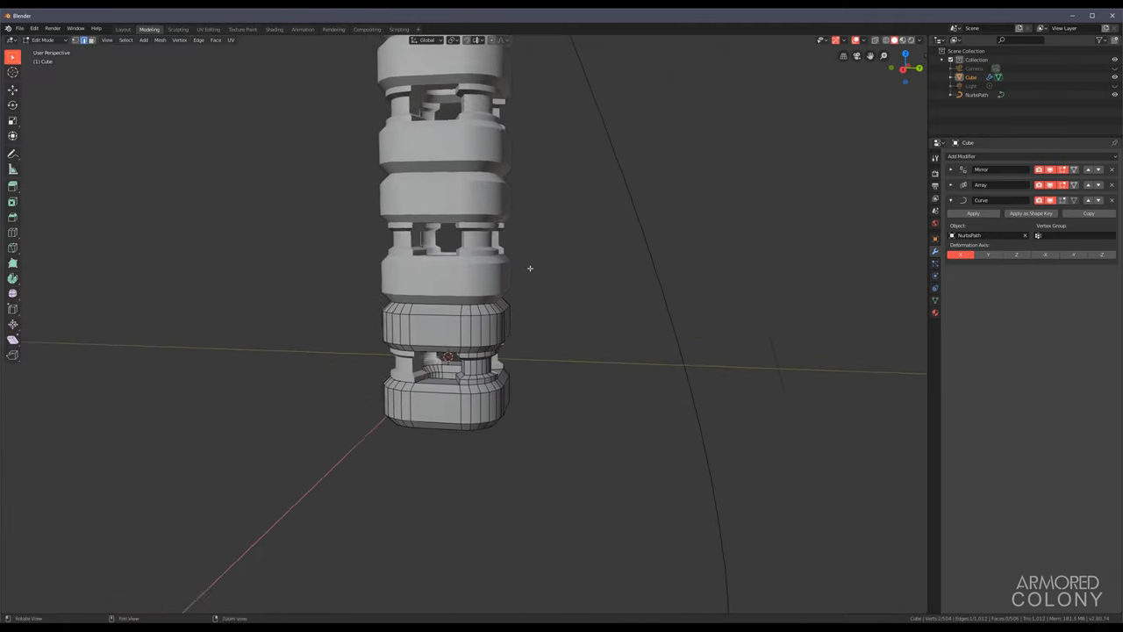
Step: Add a Bevel modifier to chamfer the unit's edges across the whole chain
{"action": "left_click", "coordinate": [961, 156]}
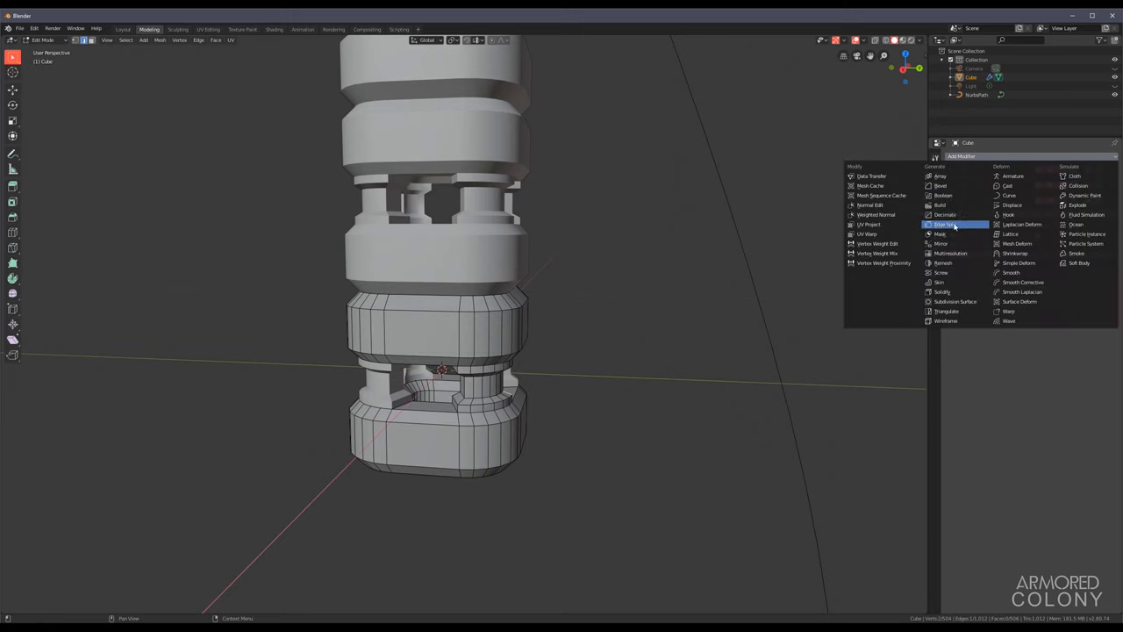
{"action": "left_click", "coordinate": [941, 225]}
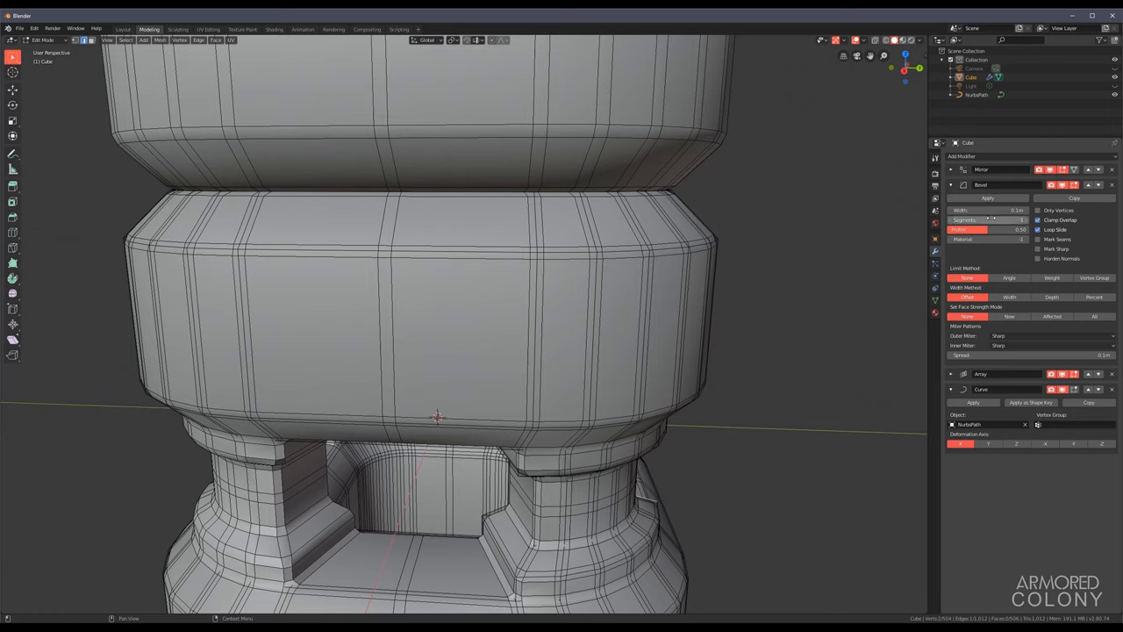
{"action": "left_click", "coordinate": [1009, 277]}
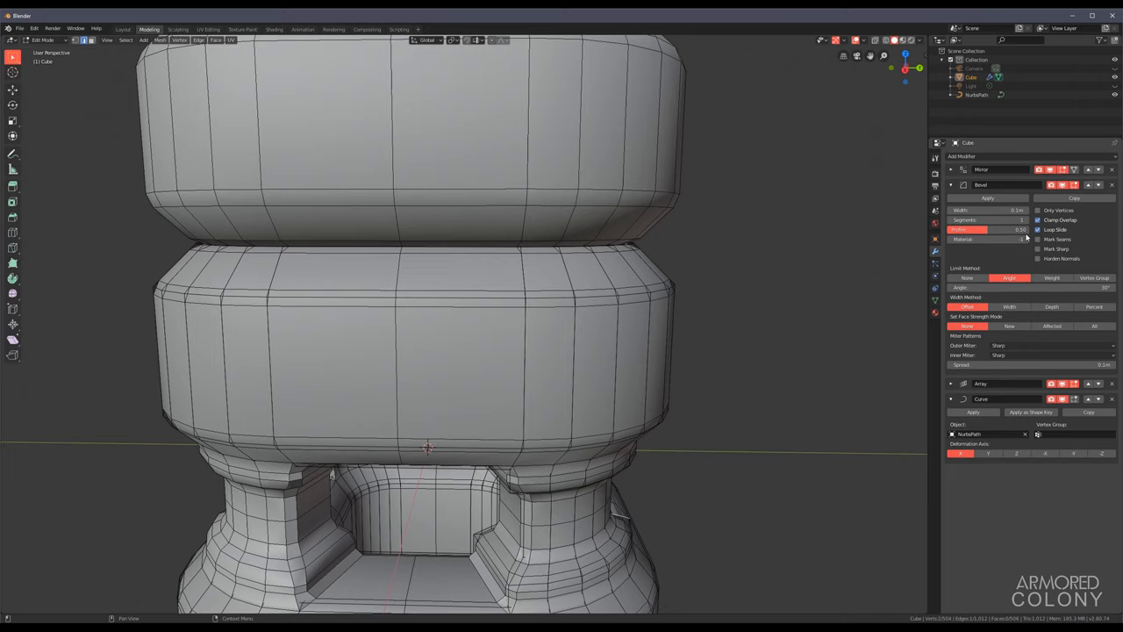
{"action": "mouse_move", "coordinate": [1037, 261]}
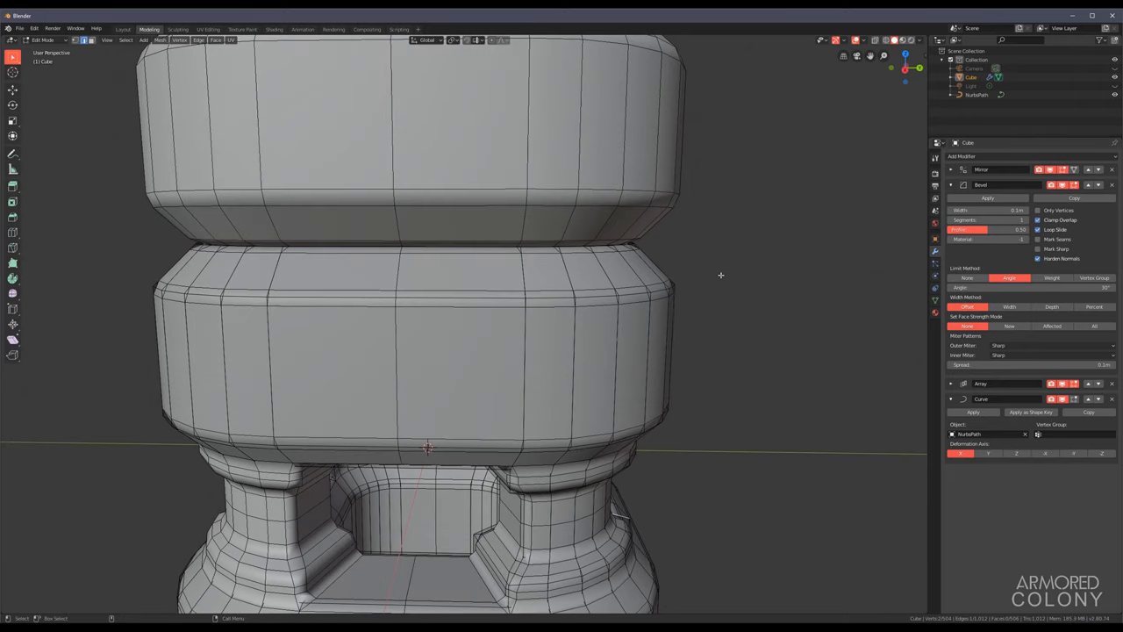
{"action": "key", "text": "Tab"}
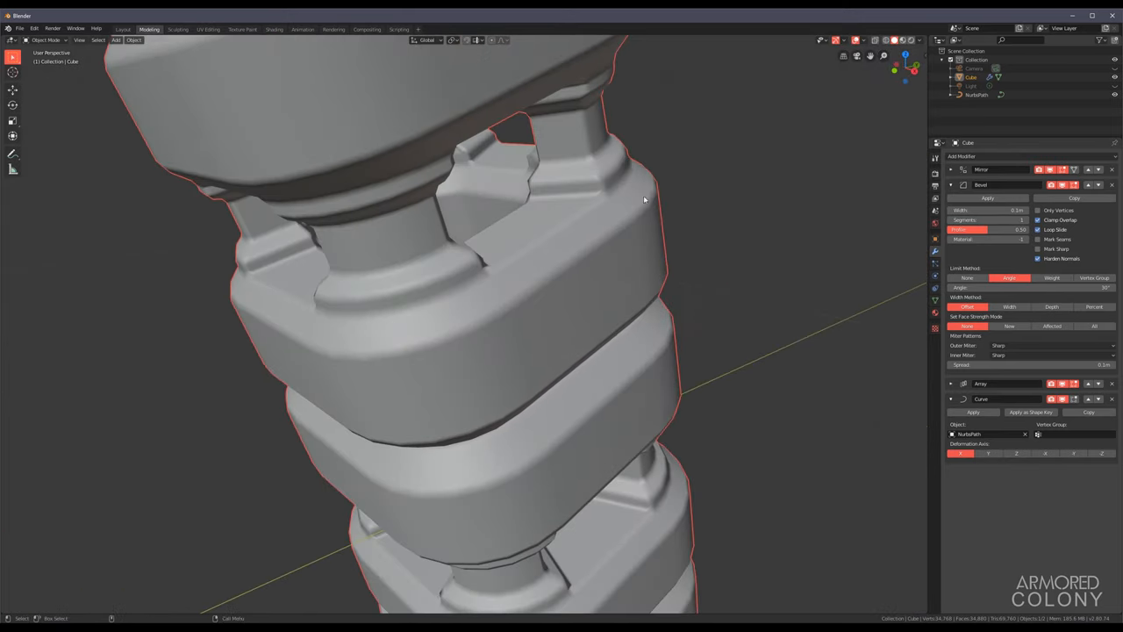
{"action": "scroll", "scroll_direction": "down", "scroll_amount": 3}
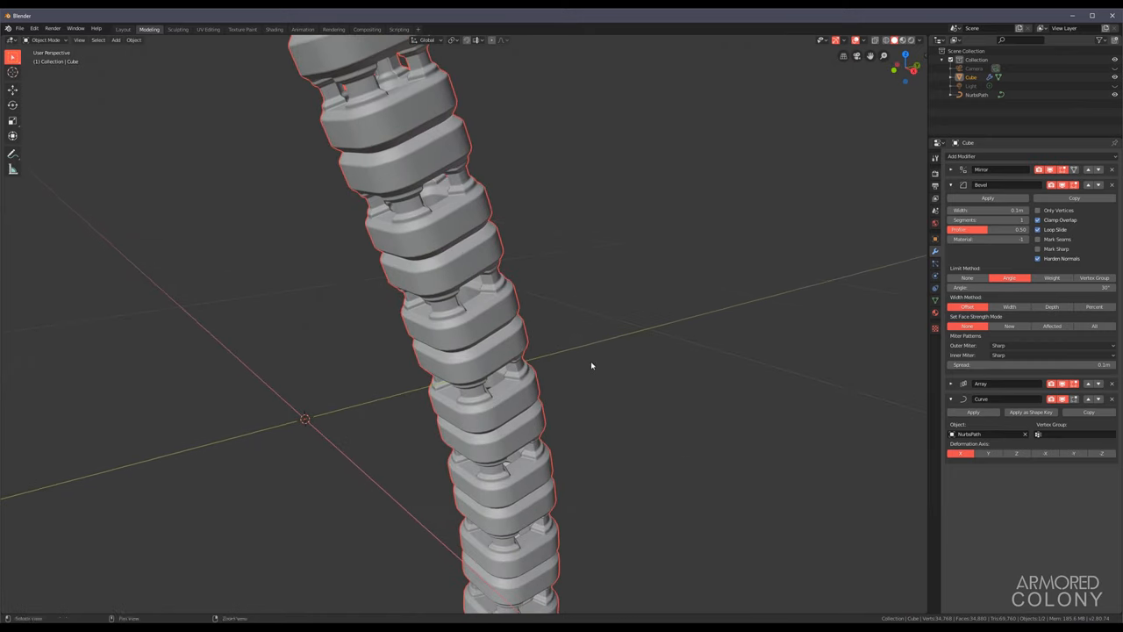
{"action": "mouse_move", "coordinate": [741, 302]}
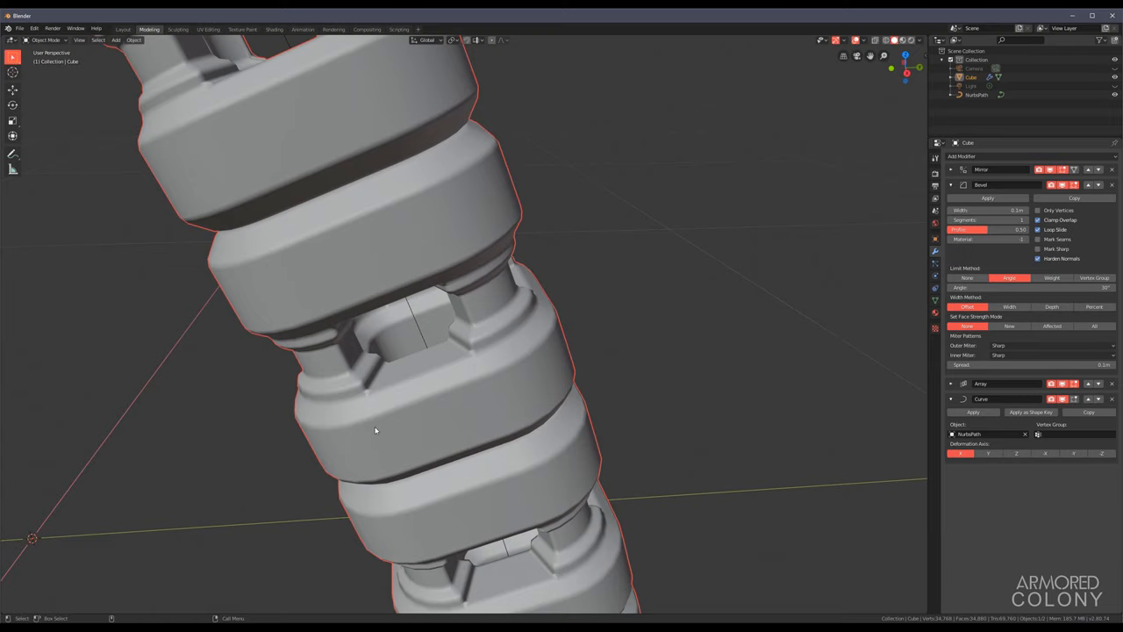
{"action": "mouse_move", "coordinate": [775, 312]}
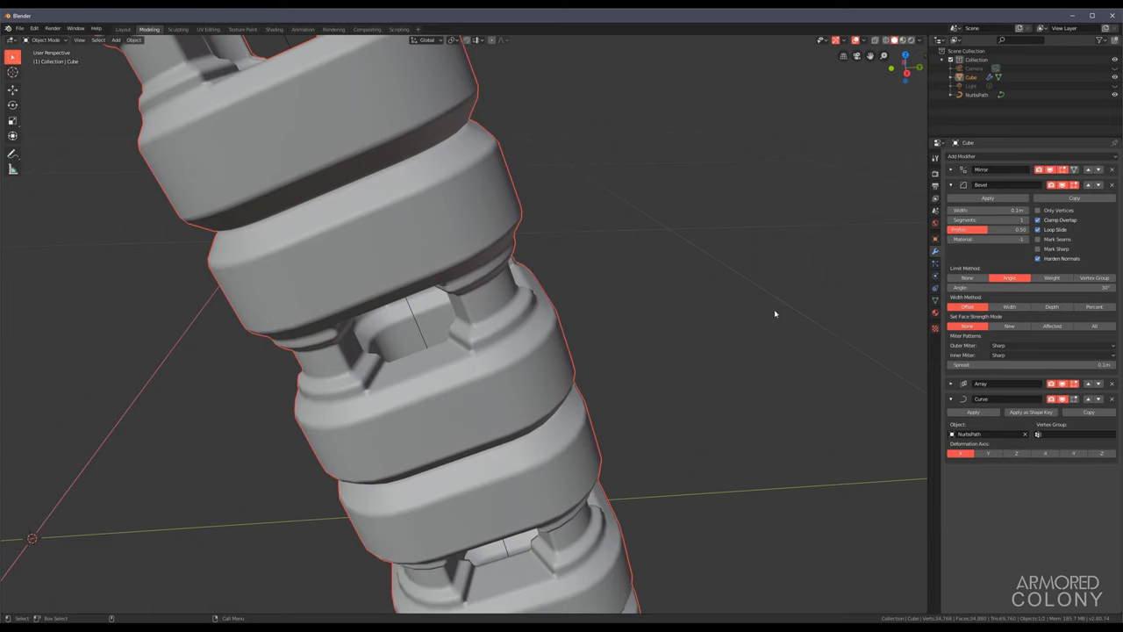
{"action": "mouse_move", "coordinate": [602, 356]}
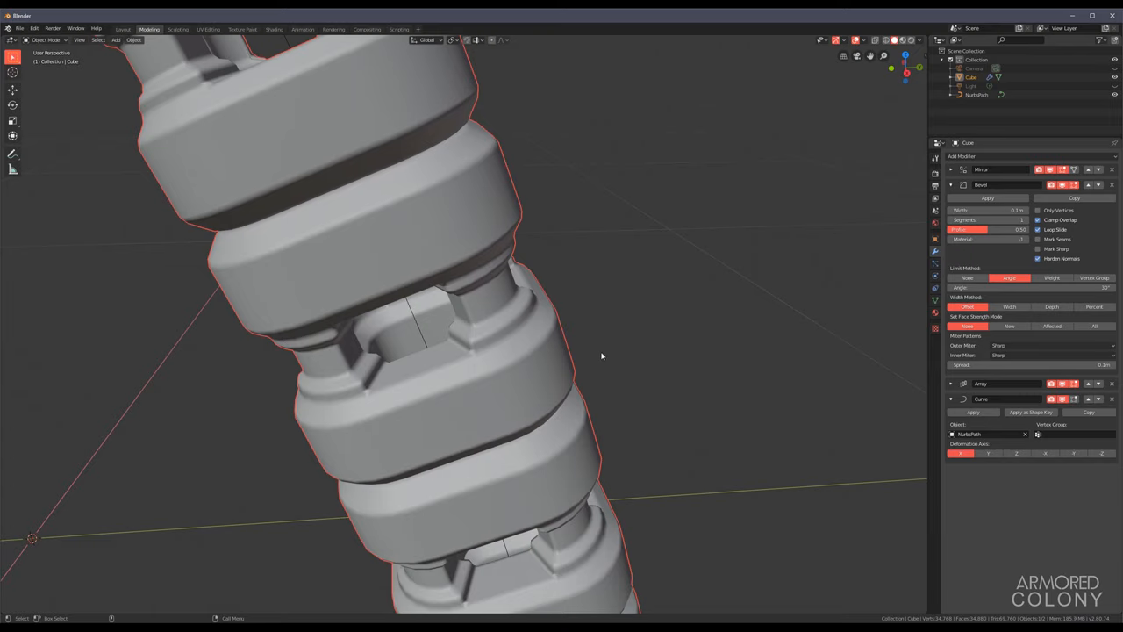
{"action": "key", "text": "Tab"}
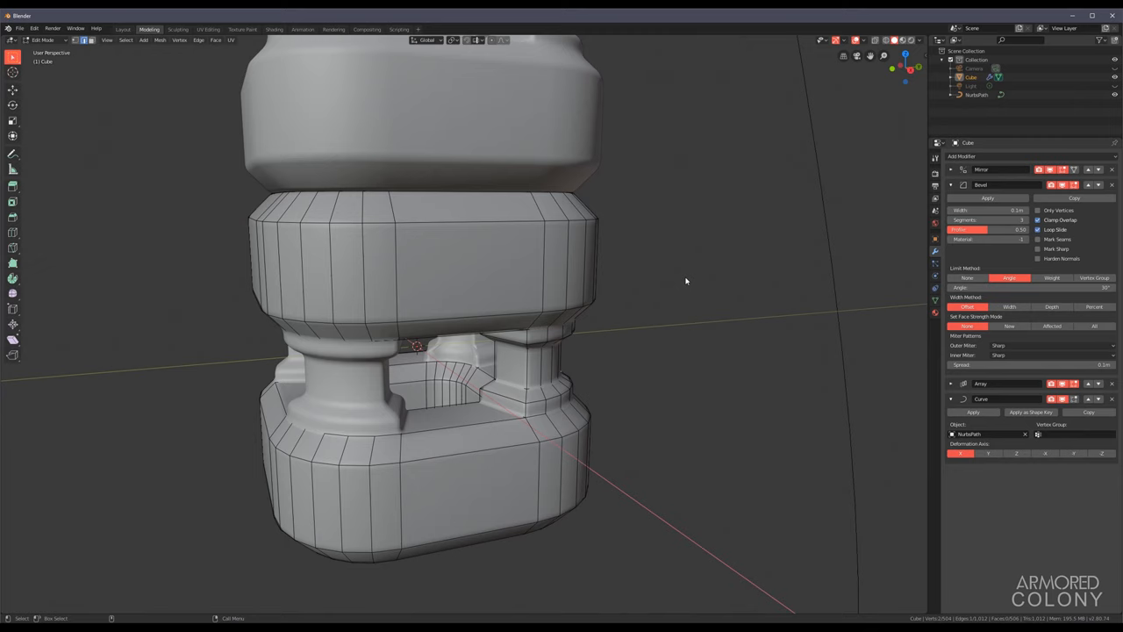
Step: Leave Edit Mode and view the whole S-shaped bevelled cable as one object
{"action": "key", "text": "Tab"}
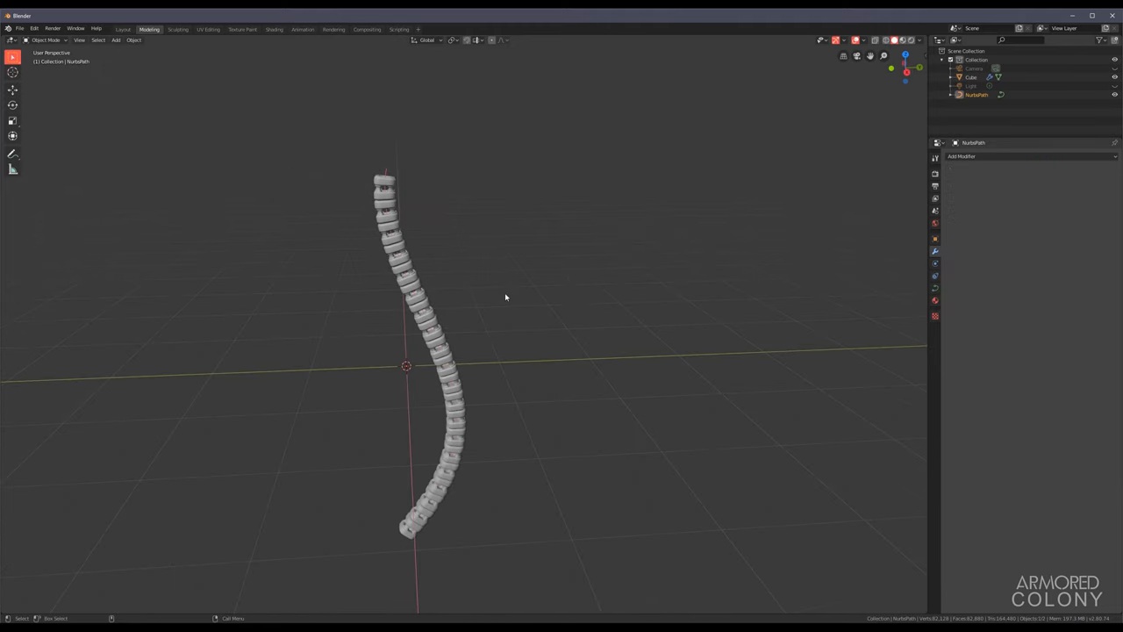
{"action": "left_click_drag", "start_coordinate": [505, 298], "coordinate": [491, 313]}
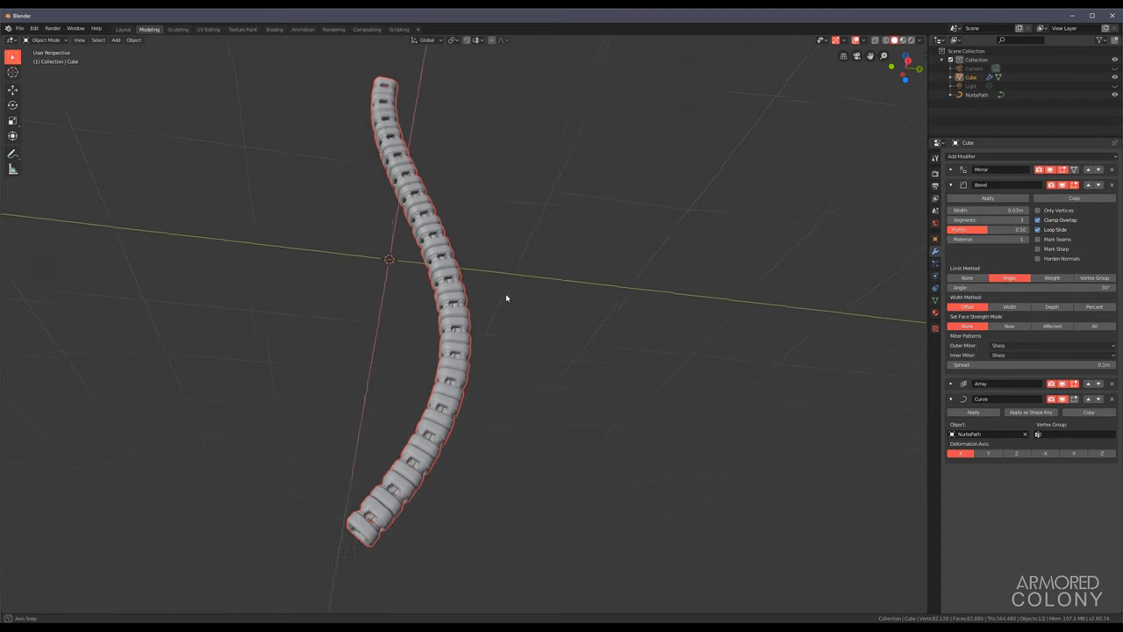
Step: Start adding a Simple Deform modifier to twist the cable along its length
{"action": "left_click", "coordinate": [962, 157]}
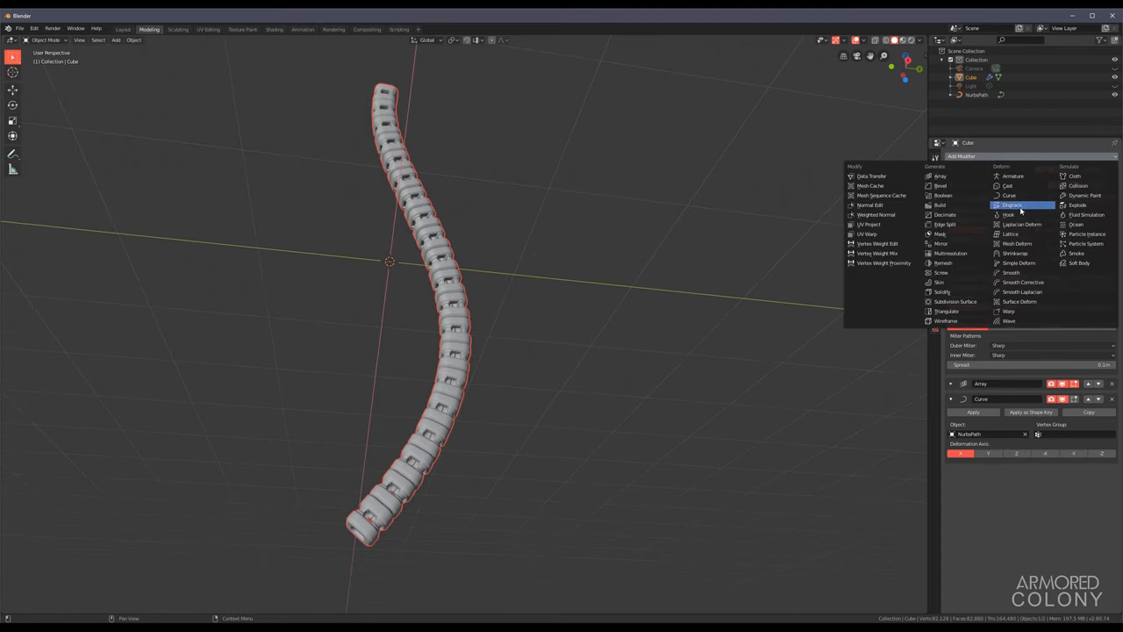
{"action": "mouse_move", "coordinate": [1018, 263]}
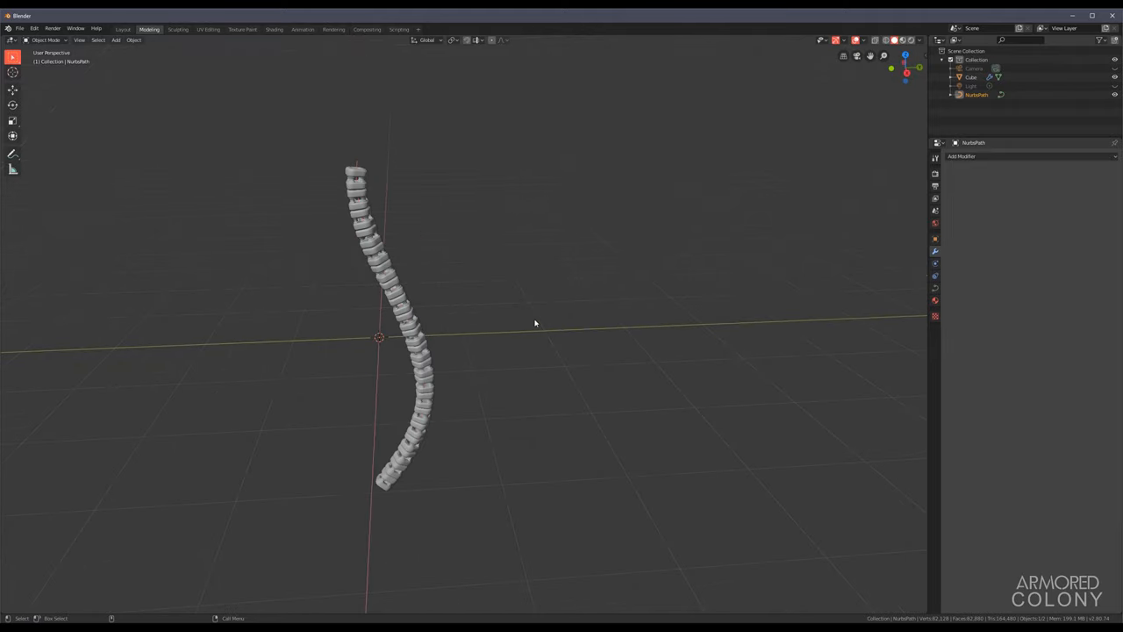
{"action": "mouse_move", "coordinate": [505, 340]}
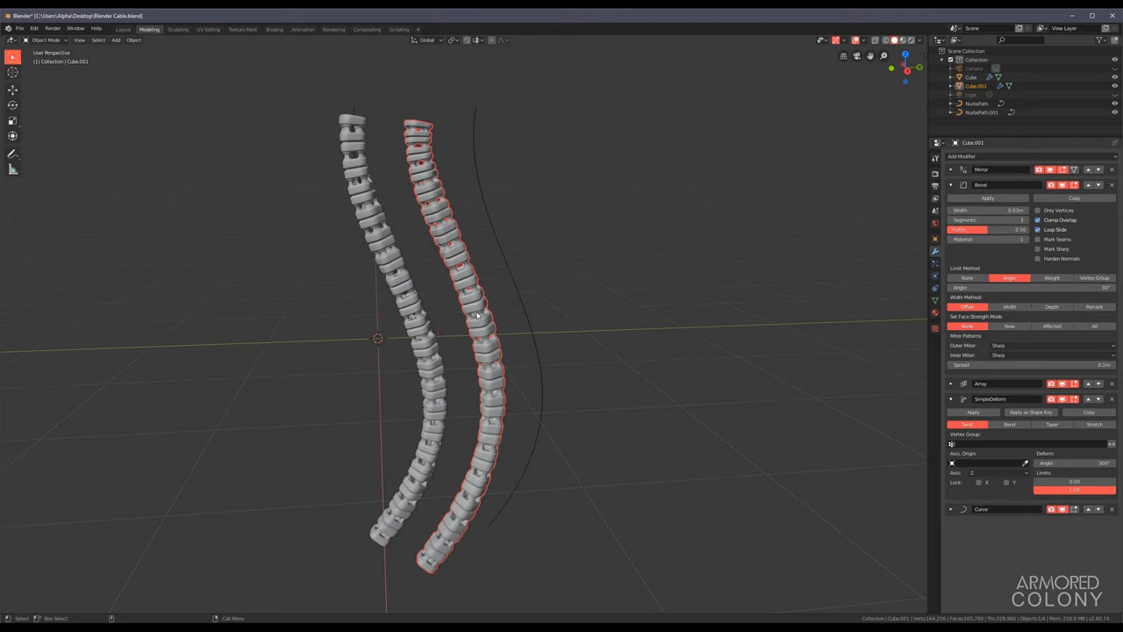
{"action": "mouse_move", "coordinate": [692, 411]}
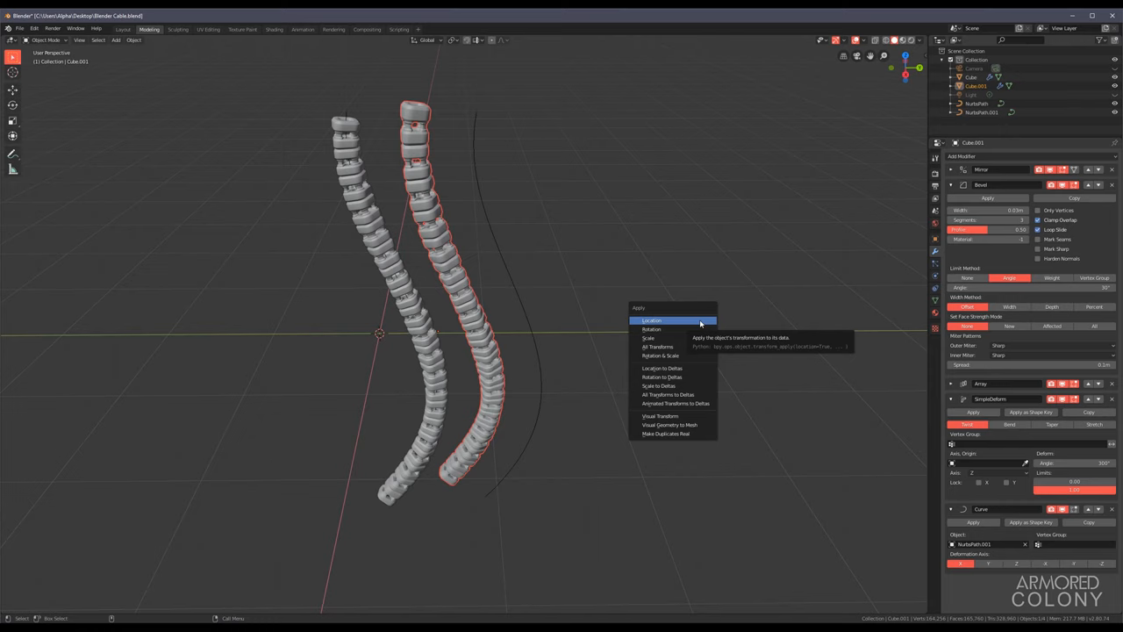
Step: Apply Location on BezierPath.001 so the second cable overlaps and winds through the first
{"action": "left_click", "coordinate": [653, 319]}
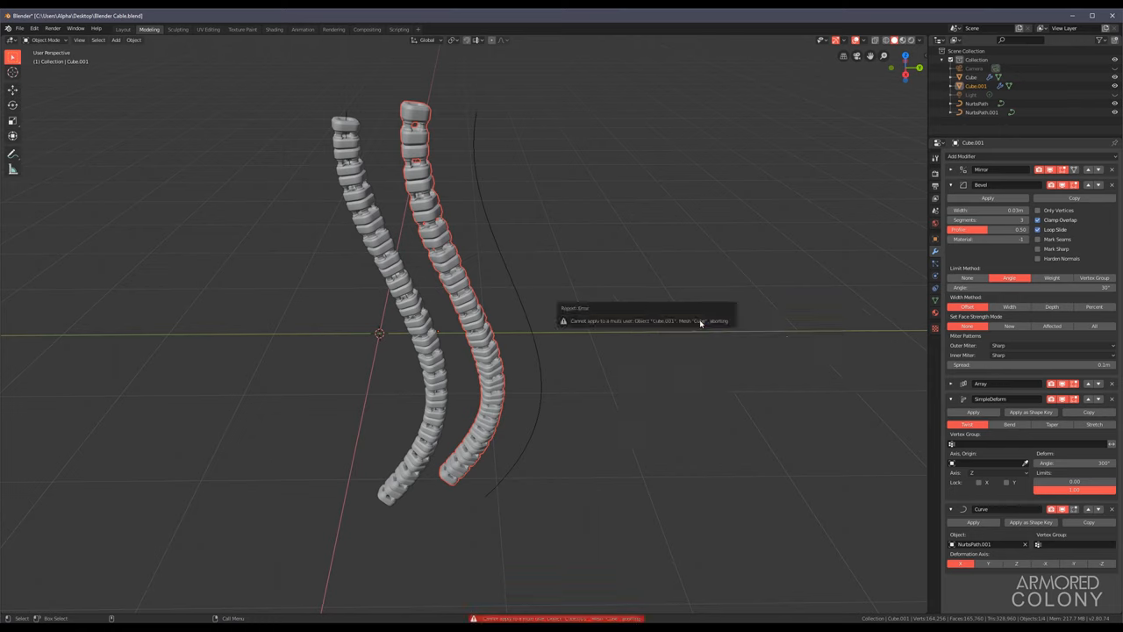
{"action": "key", "text": "n"}
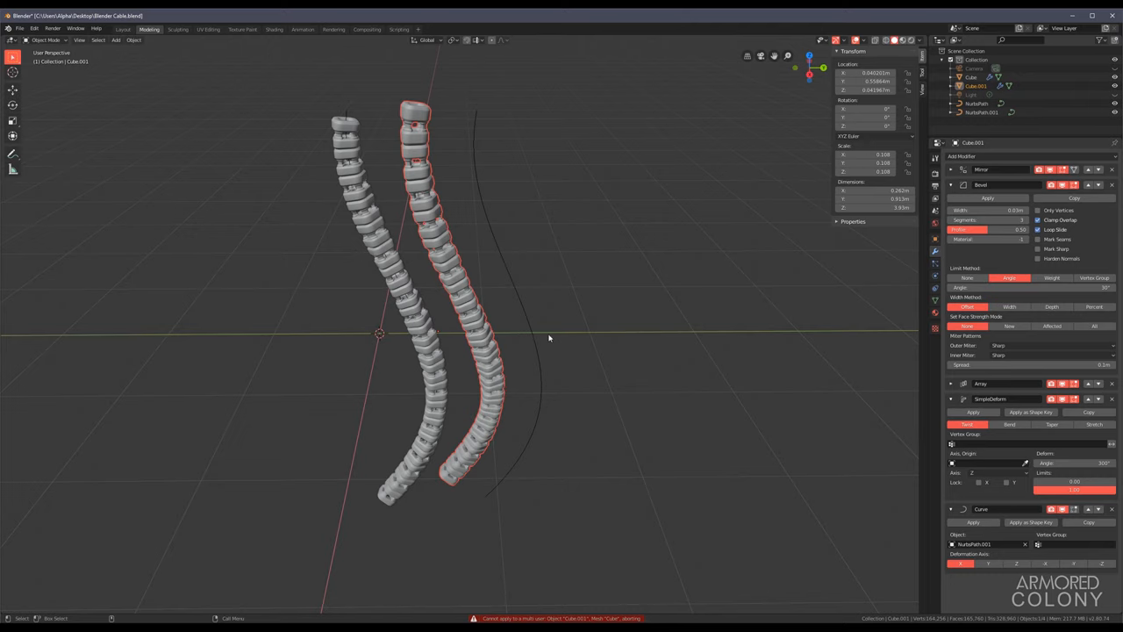
{"action": "mouse_move", "coordinate": [579, 332]}
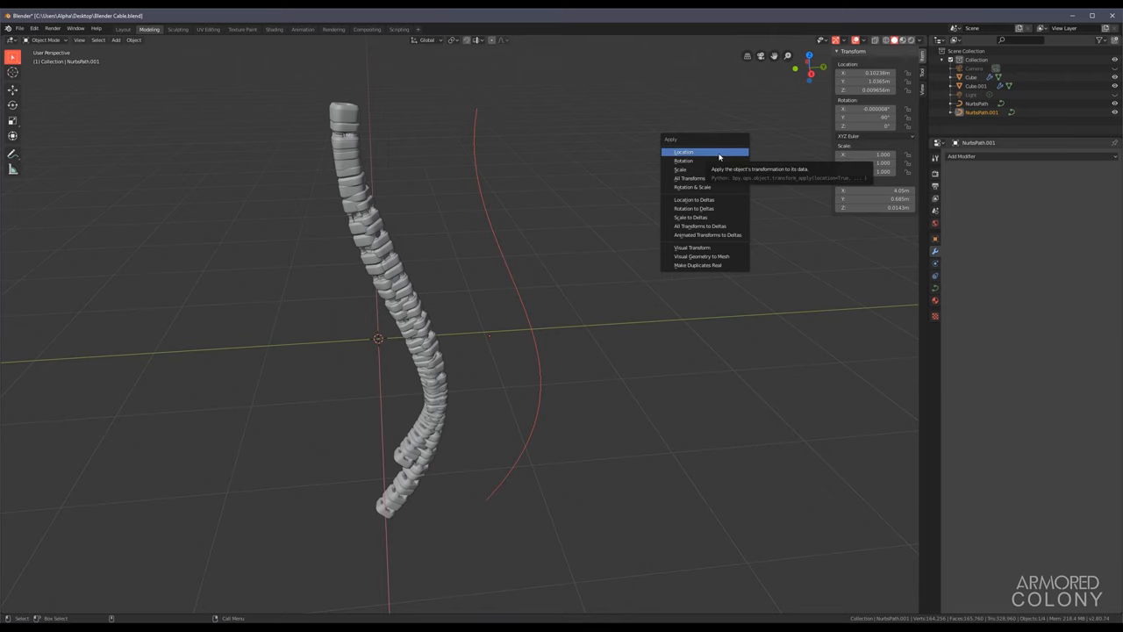
{"action": "left_click", "coordinate": [684, 151]}
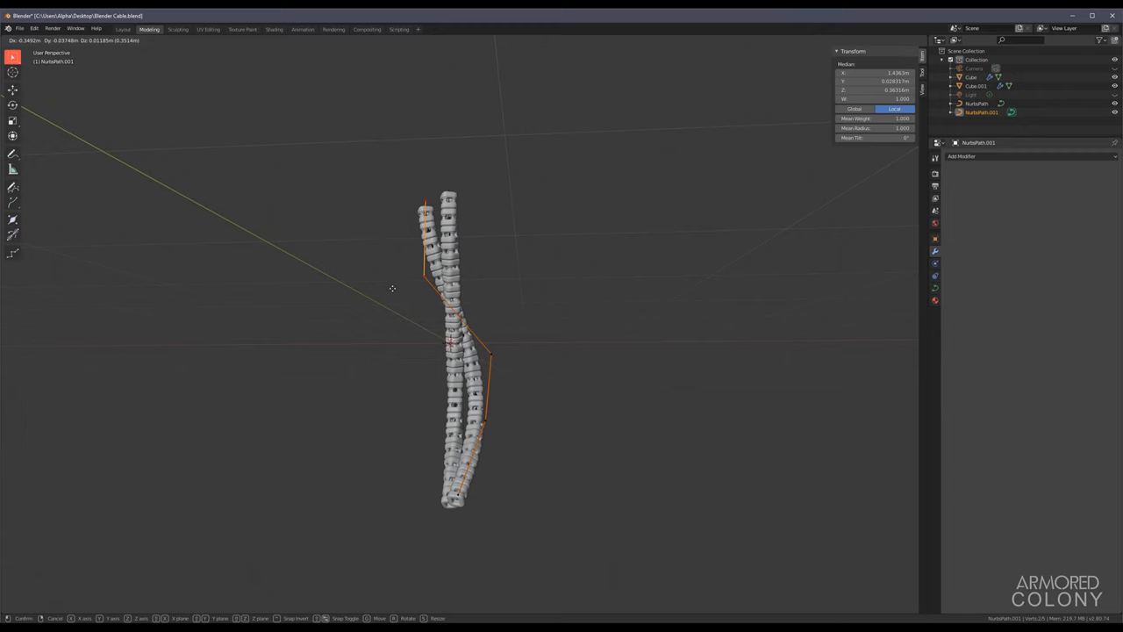
Step: Move BezierPath.001's control points so the second cable splays away near the top, then leave Edit Mode
{"action": "left_click_drag", "start_coordinate": [393, 288], "coordinate": [342, 312]}
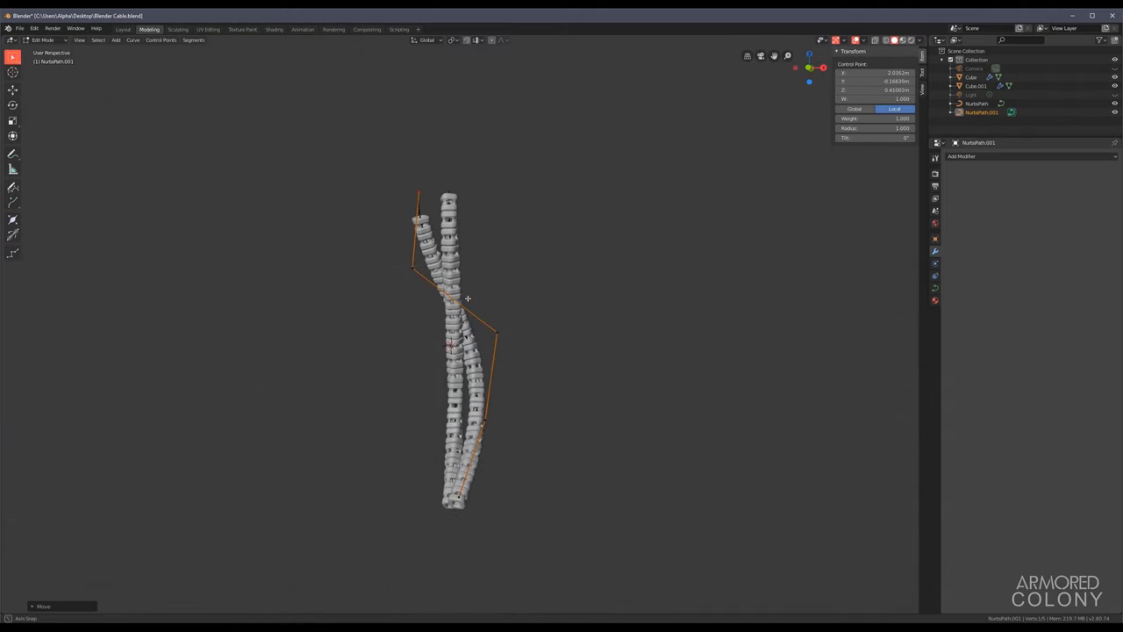
{"action": "key", "text": "Tab"}
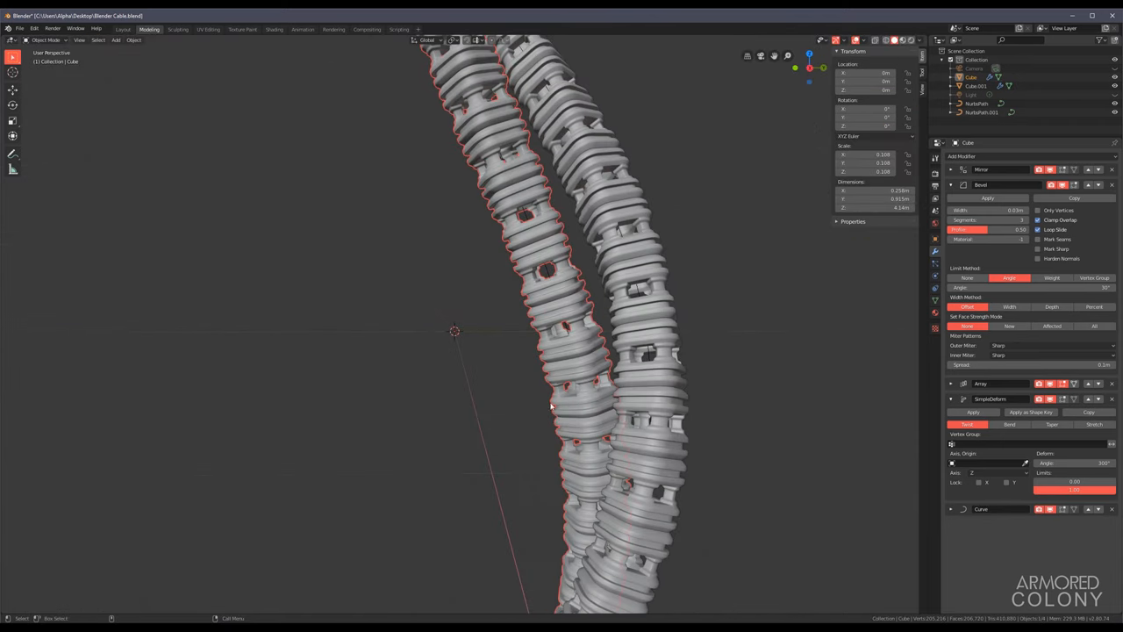
{"action": "mouse_move", "coordinate": [581, 282]}
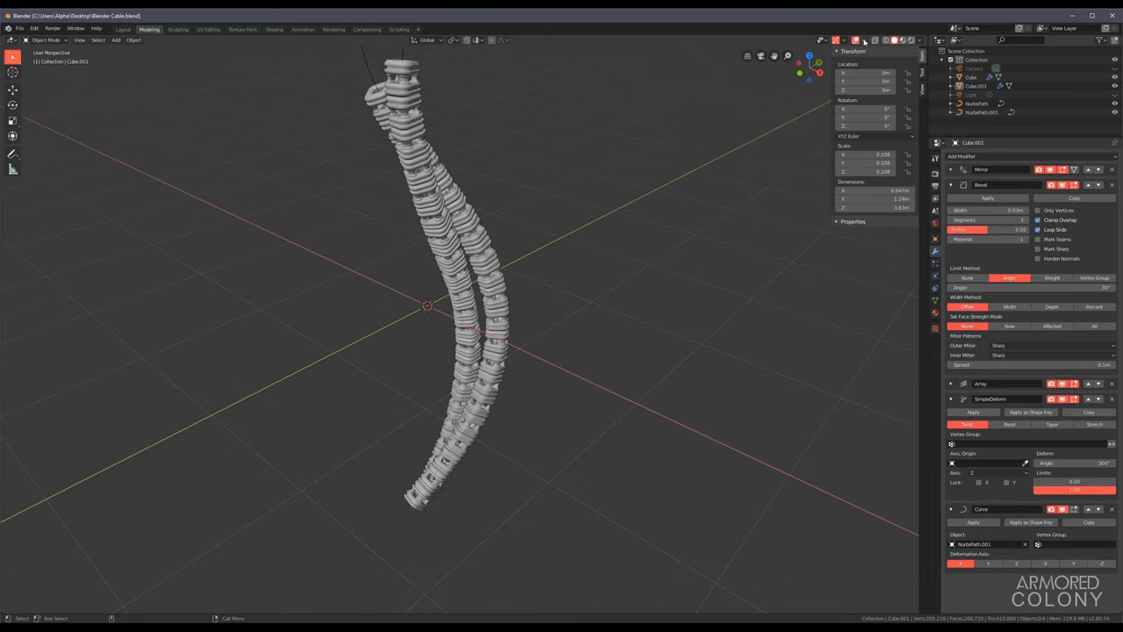
{"action": "left_click", "coordinate": [856, 40]}
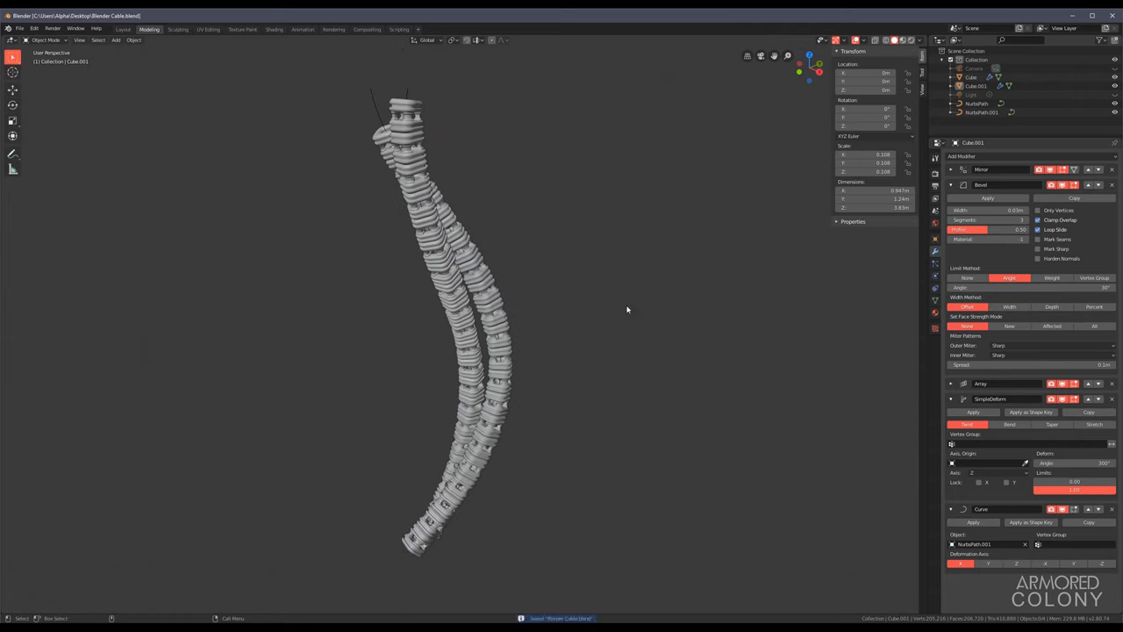
Step: Isolate Cube.001 in Local View and enter Edit Mode with the Add mesh menu showing
{"action": "key", "text": "Tab"}
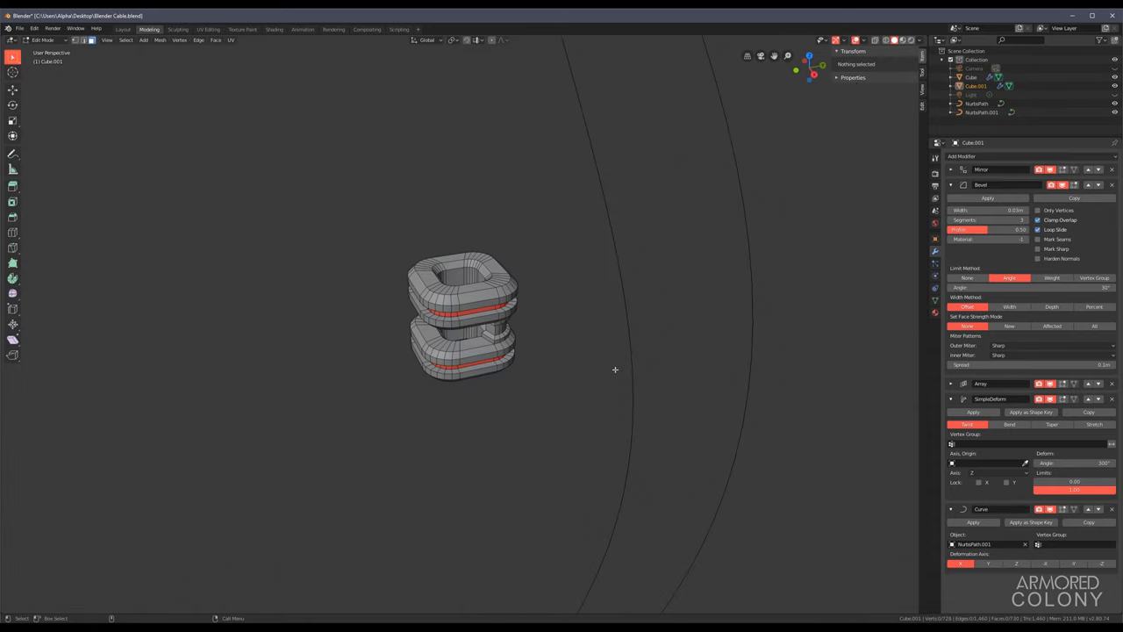
{"action": "left_click", "coordinate": [144, 39]}
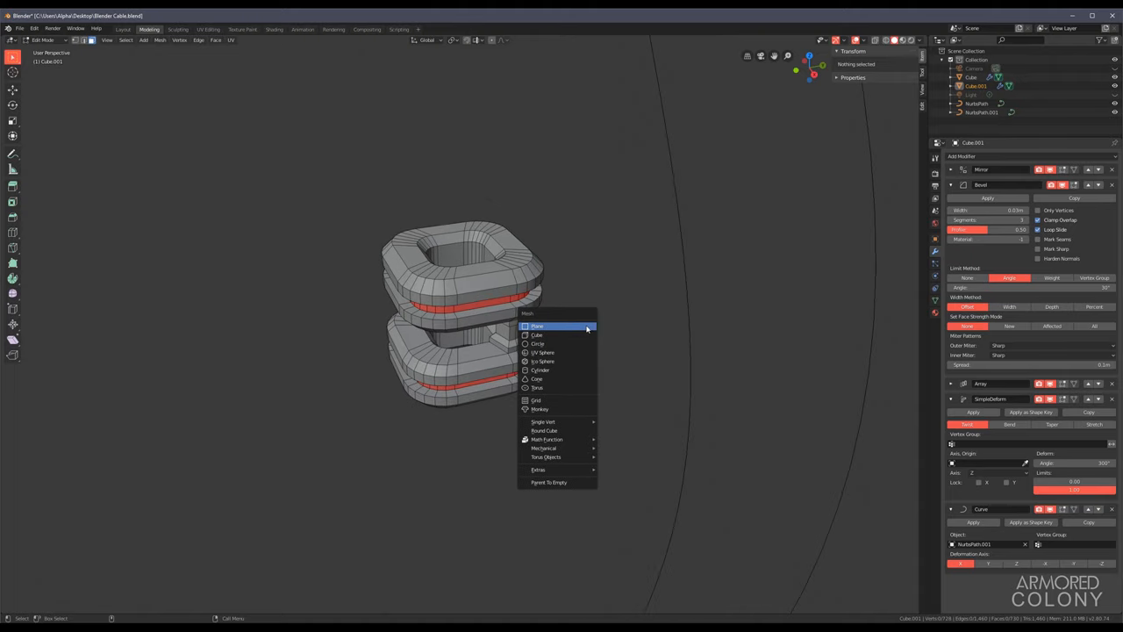
{"action": "mouse_move", "coordinate": [537, 342]}
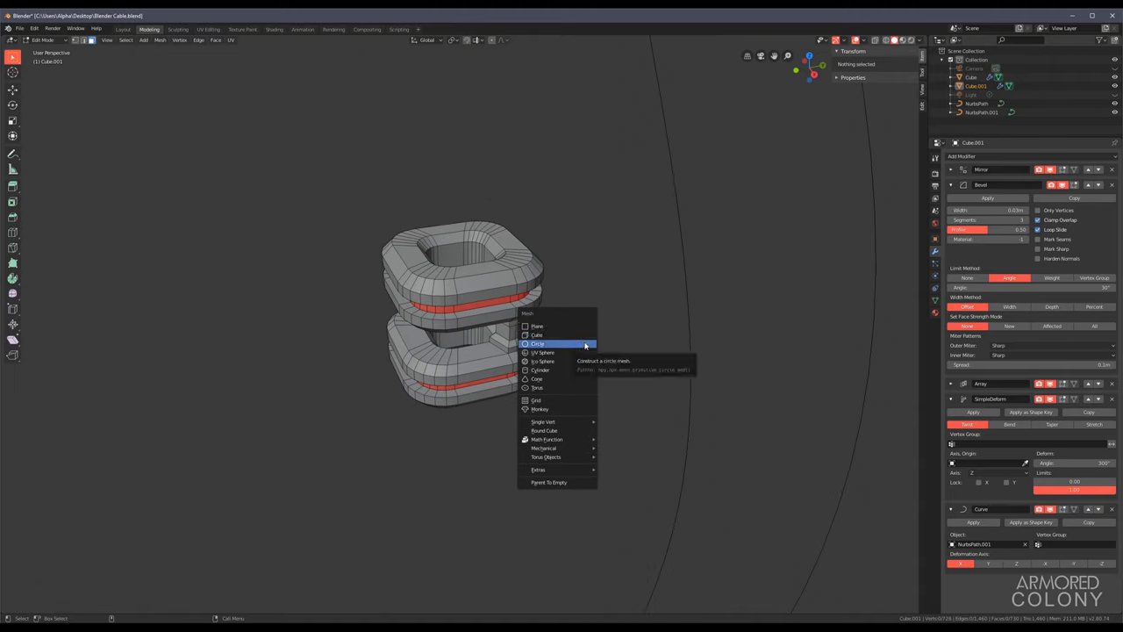
Step: Add a Cylinder to the unit mesh and position it upright beside the two ring blocks
{"action": "left_click", "coordinate": [540, 368]}
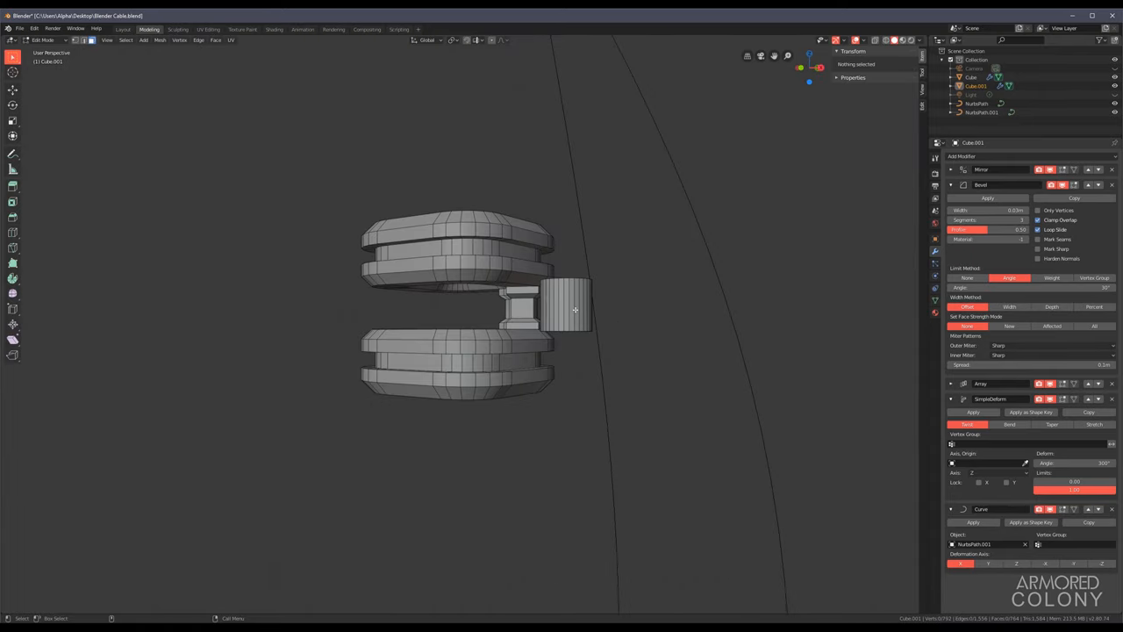
{"action": "left_click", "coordinate": [569, 308]}
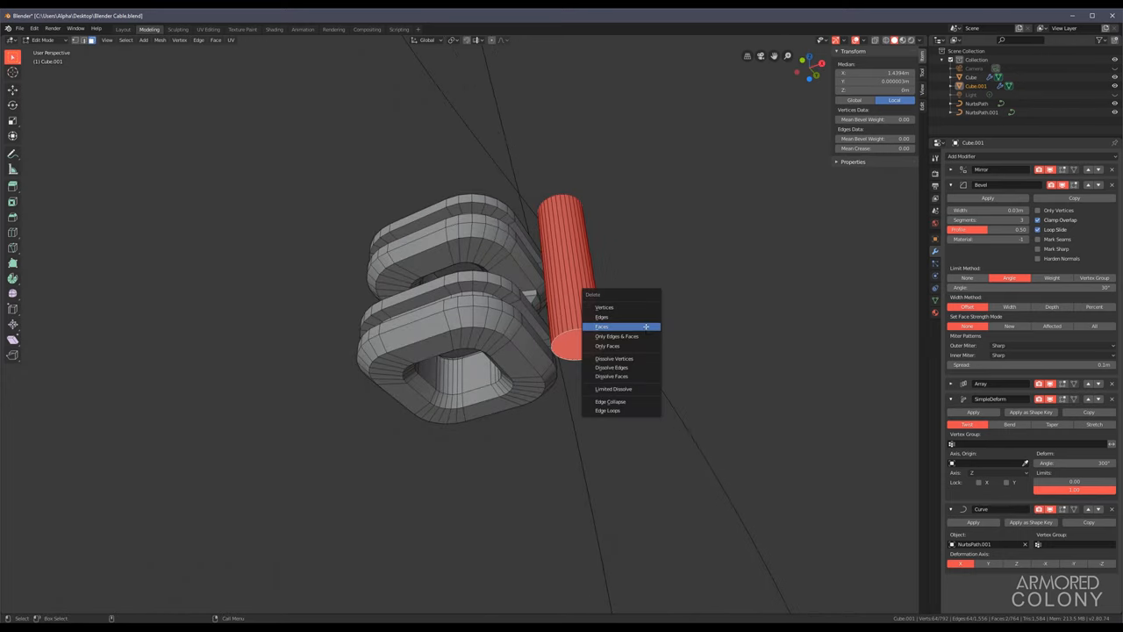
Step: Return to Object Mode to see the side tubes repeating along both twisted cables, then re-enter the unit
{"action": "left_click", "coordinate": [601, 327]}
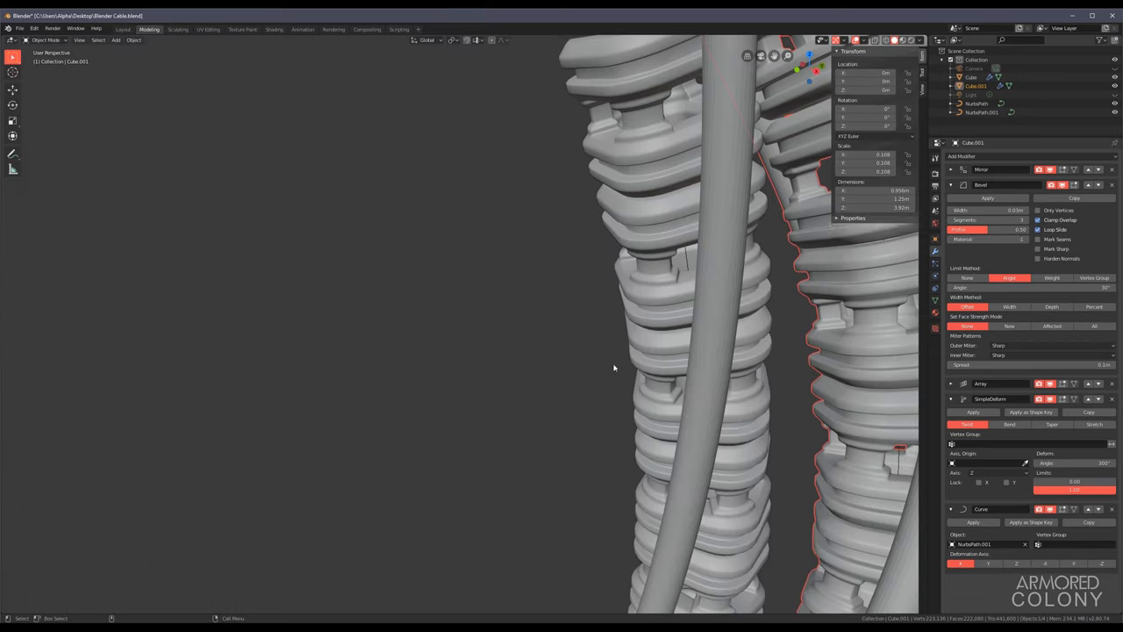
{"action": "key", "text": "Tab"}
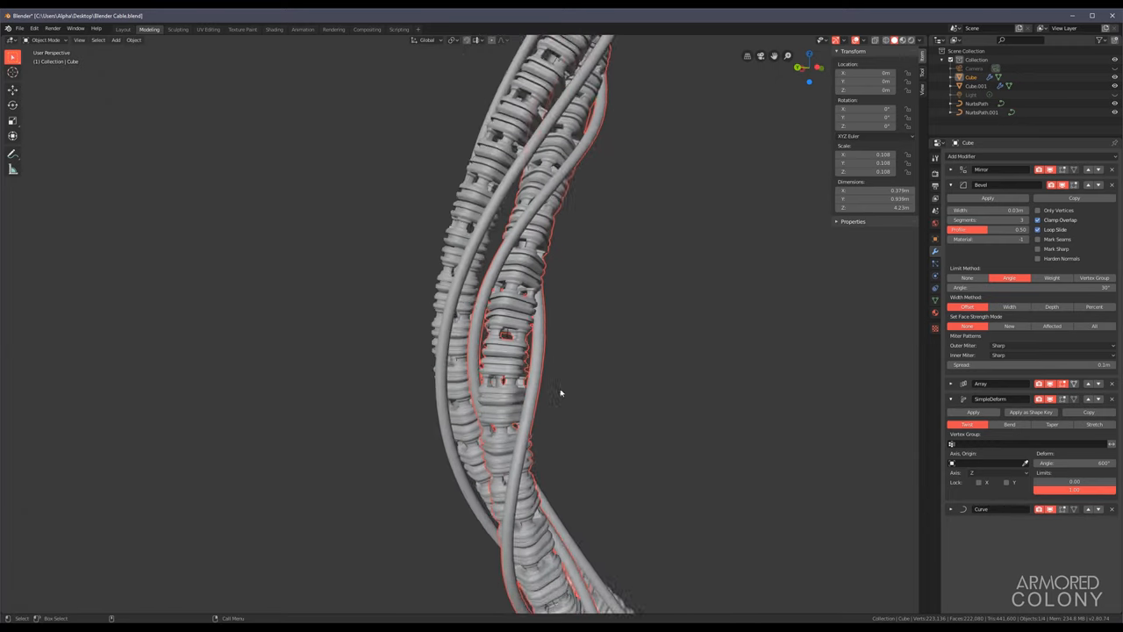
{"action": "key", "text": "Tab"}
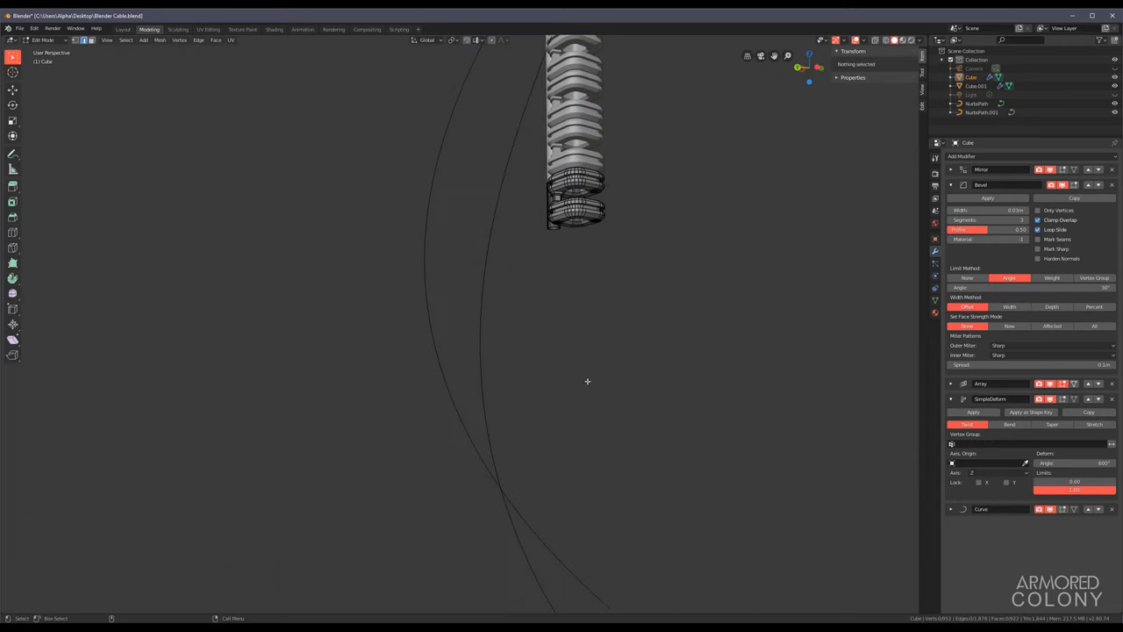
{"action": "left_click", "coordinate": [576, 200]}
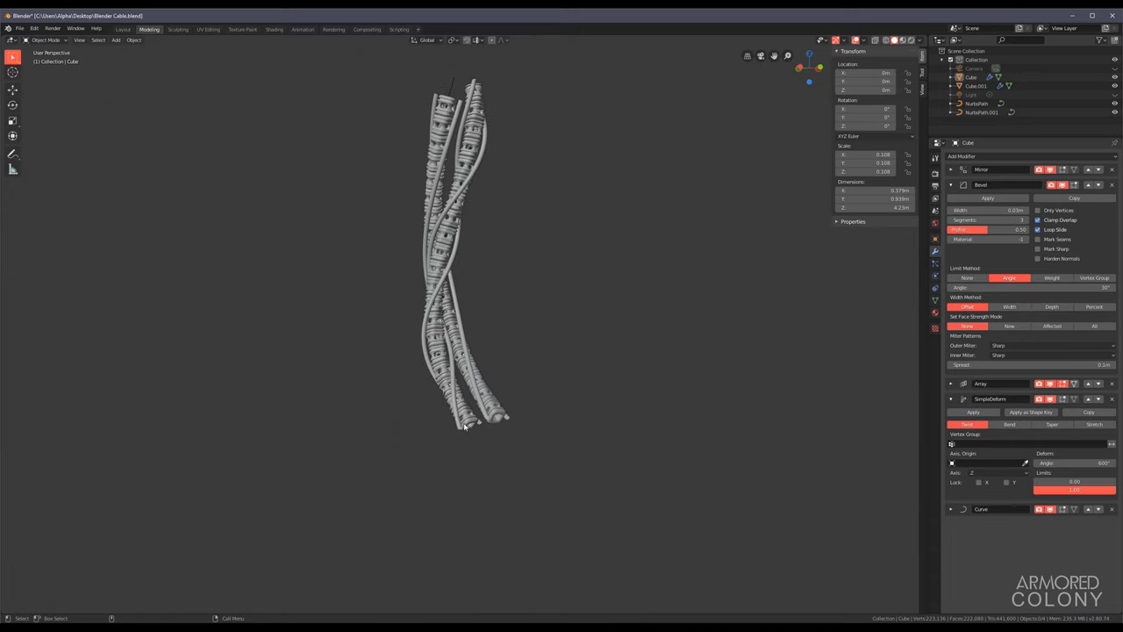
Step: Extrude a flat fin from the unit's side faces and taper its tip along X
{"action": "key", "text": "Tab"}
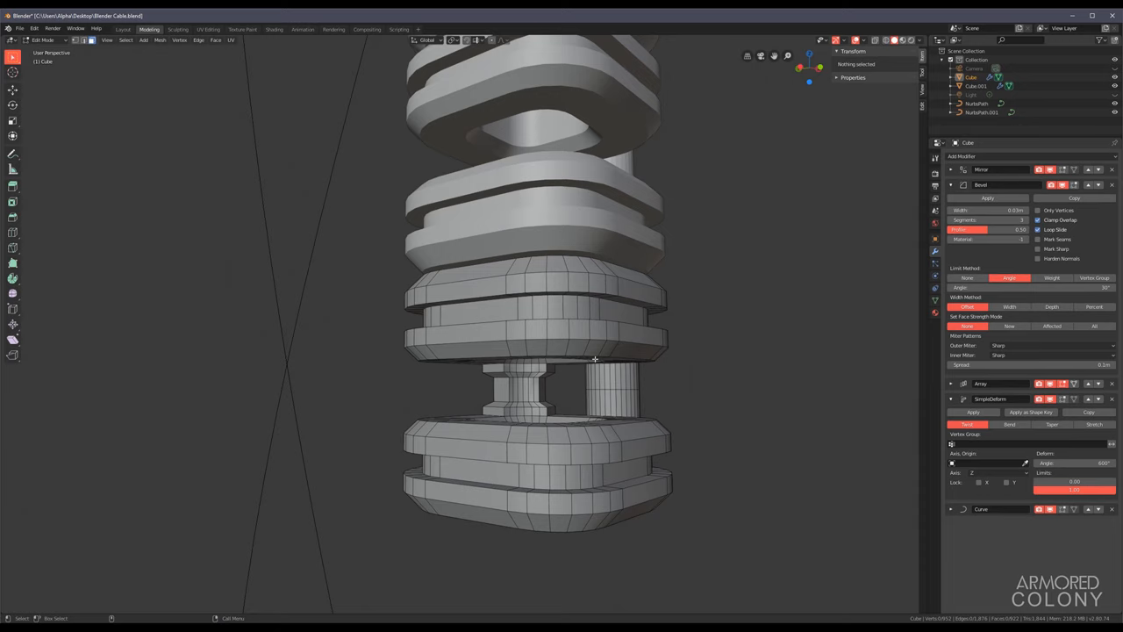
{"action": "left_click_drag", "start_coordinate": [561, 351], "coordinate": [421, 395]}
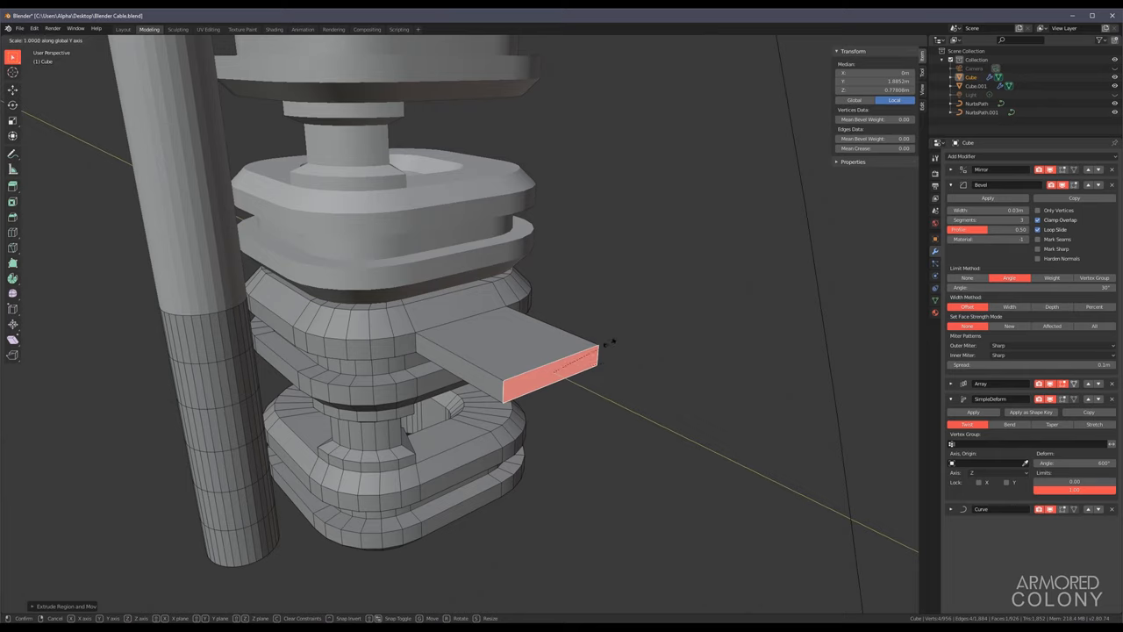
{"action": "key", "text": "x"}
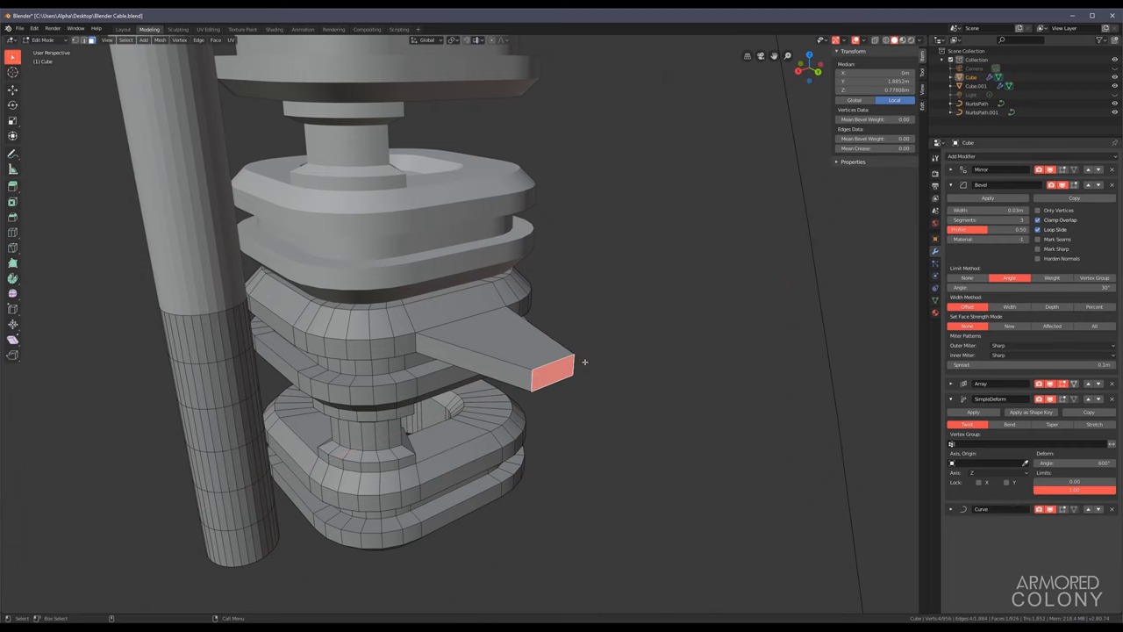
{"action": "left_click_drag", "start_coordinate": [583, 361], "coordinate": [554, 357]}
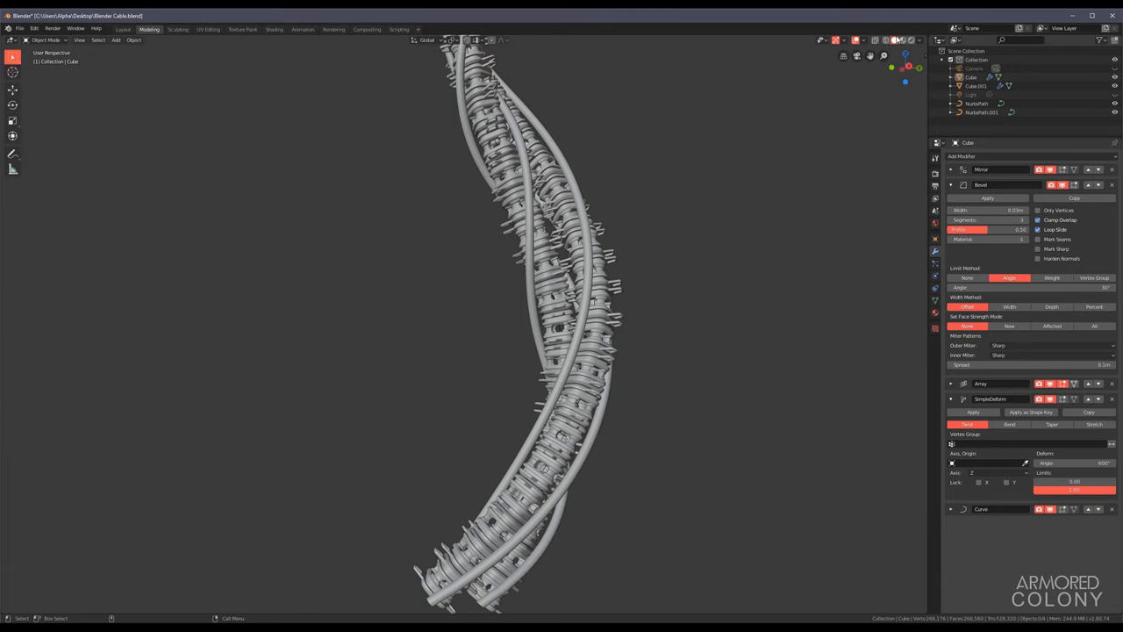
Step: Select the cable and set viewport shading to a dark MatCap with Cavity enabled
{"action": "left_click", "coordinate": [920, 41]}
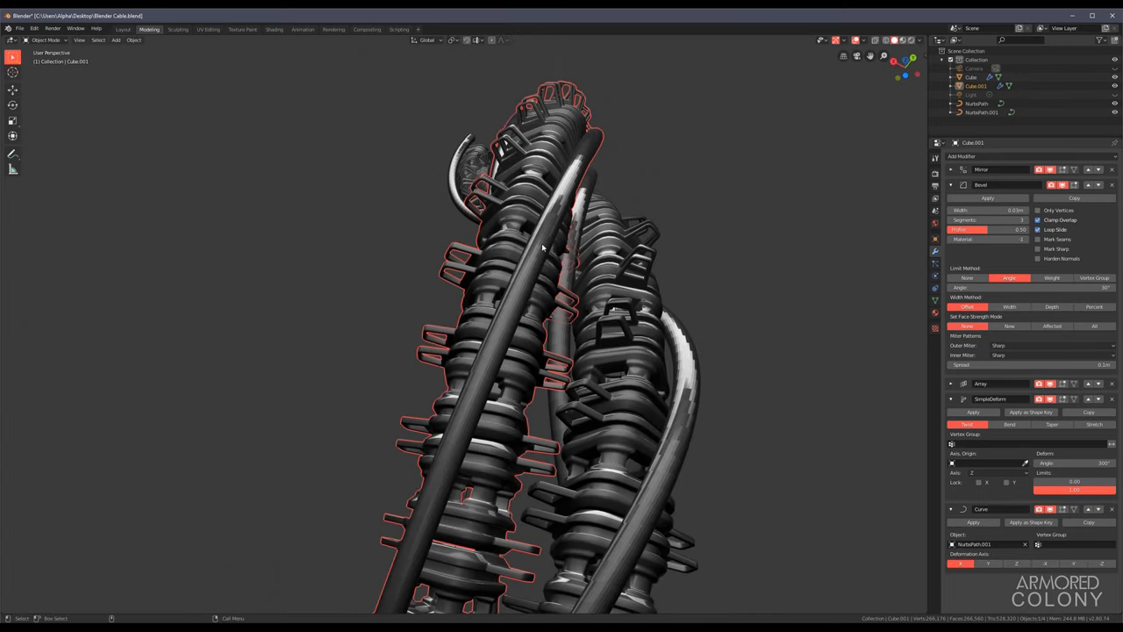
{"action": "key", "text": "Tab"}
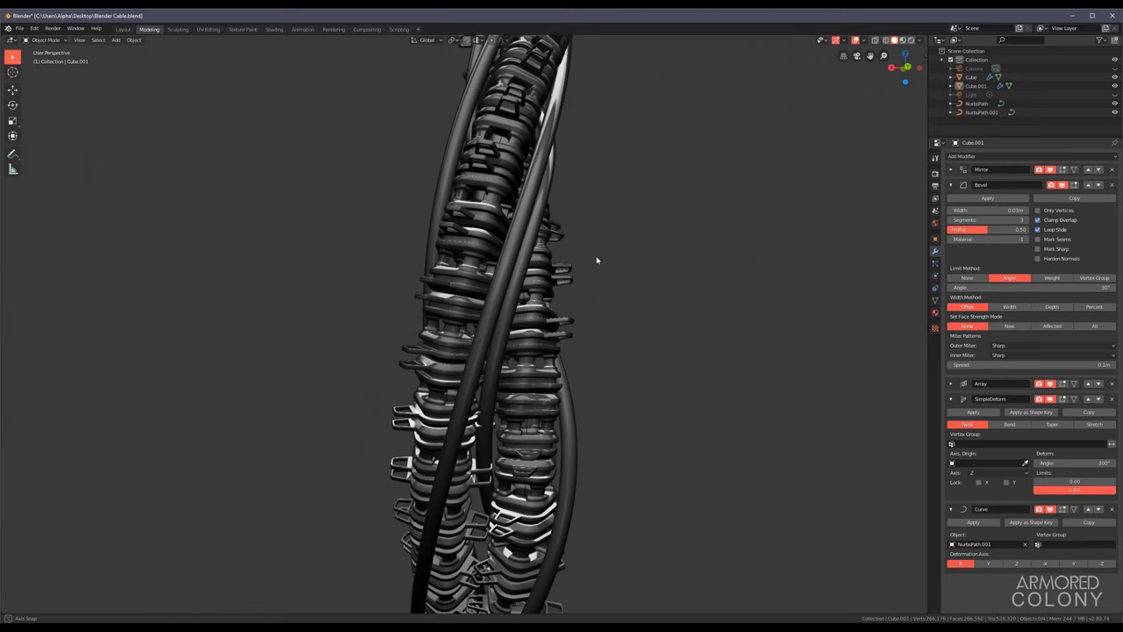
{"action": "left_click_drag", "start_coordinate": [596, 263], "coordinate": [576, 256]}
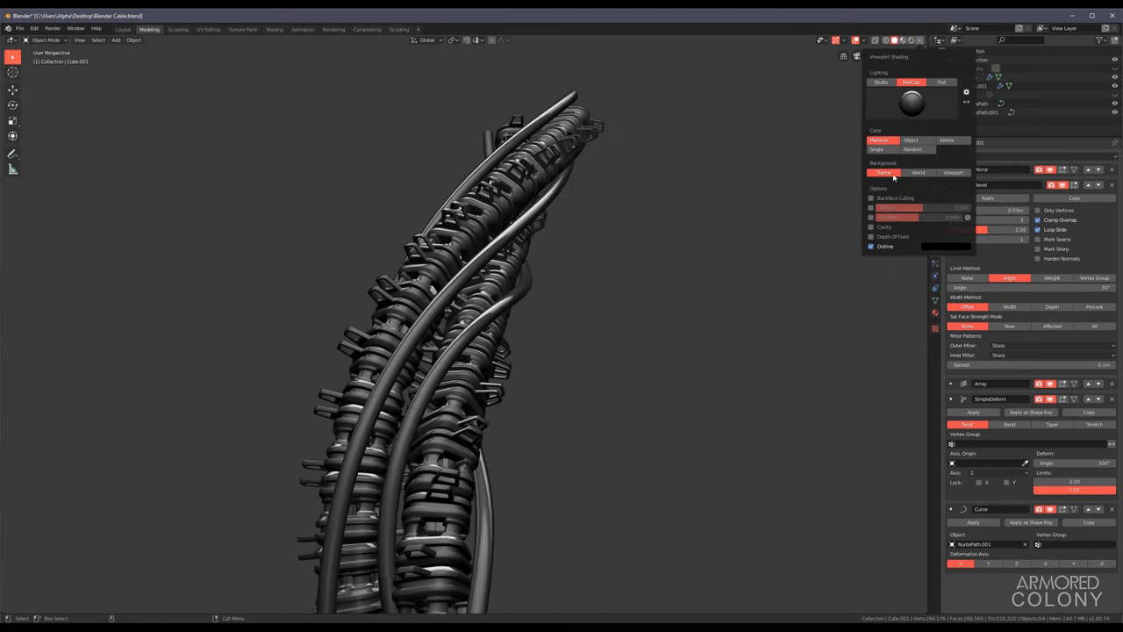
{"action": "left_click", "coordinate": [870, 226]}
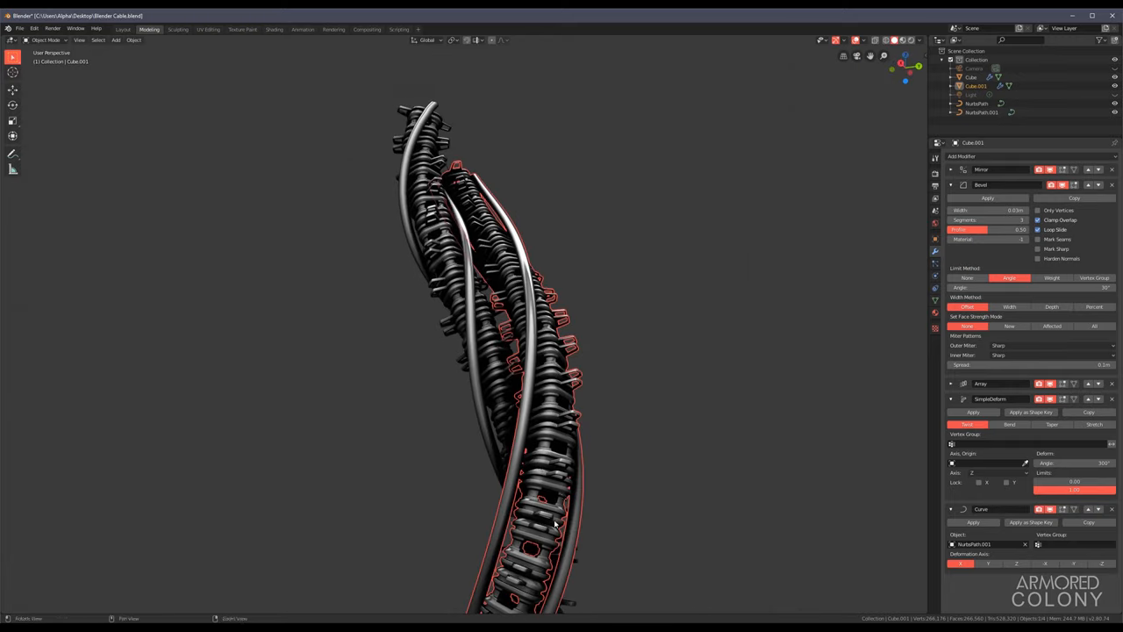
{"action": "key", "text": "Tab"}
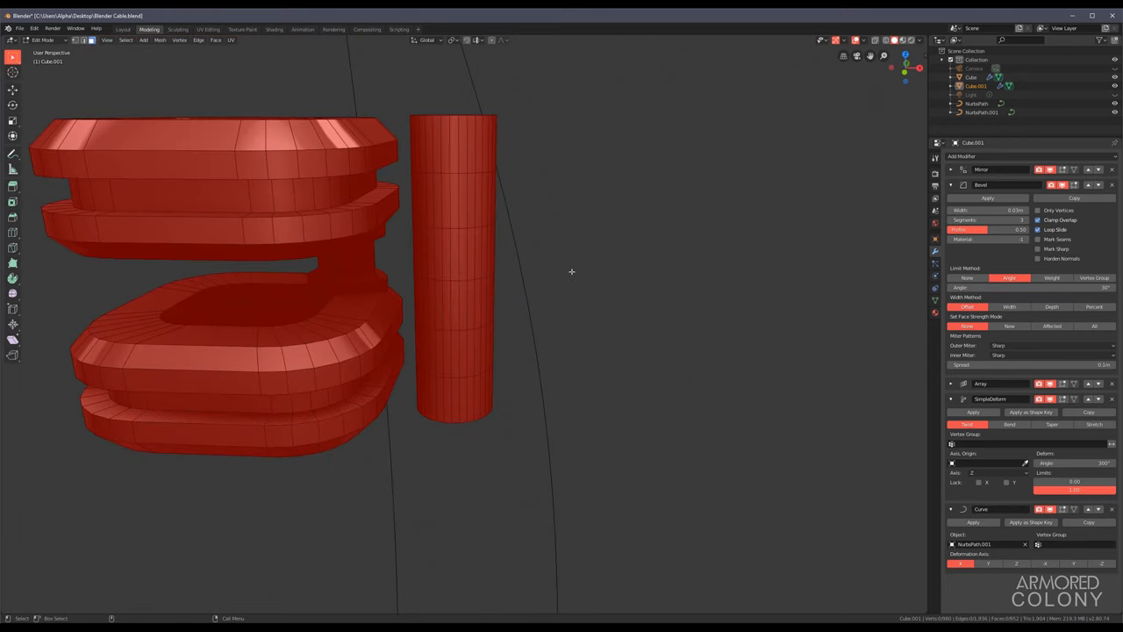
{"action": "left_click", "coordinate": [484, 291]}
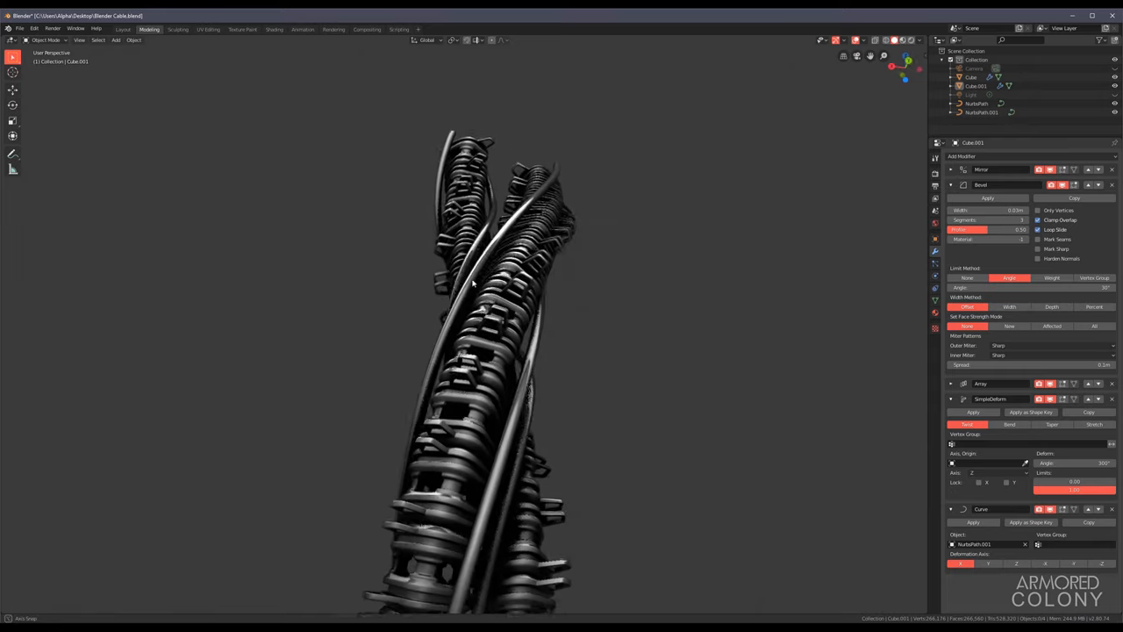
{"action": "left_click", "coordinate": [975, 103]}
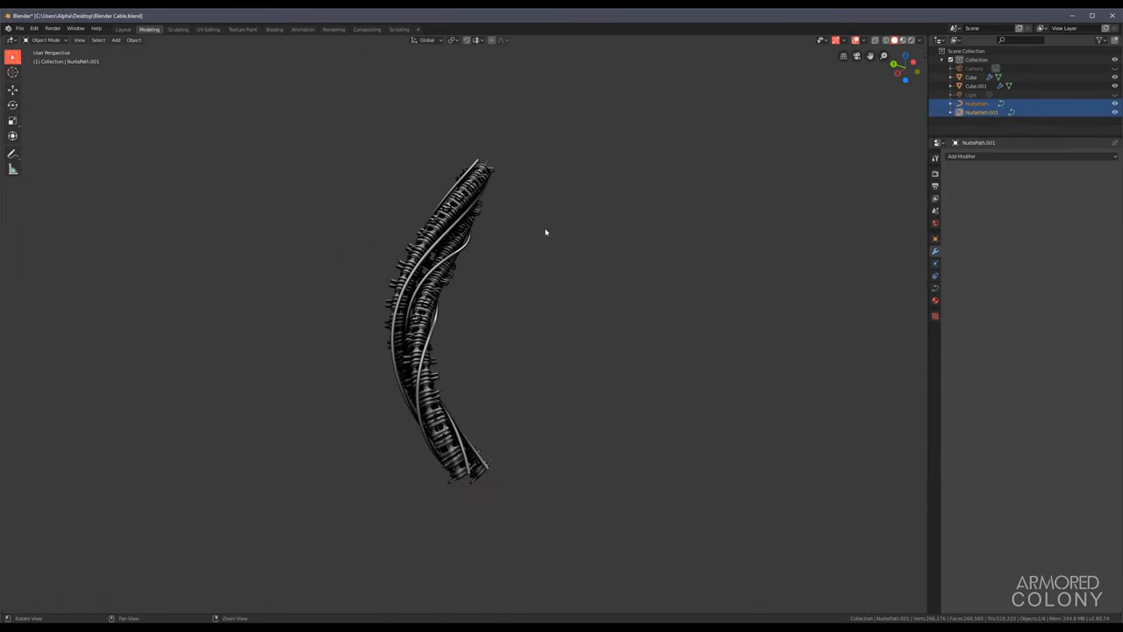
{"action": "key", "text": "r"}
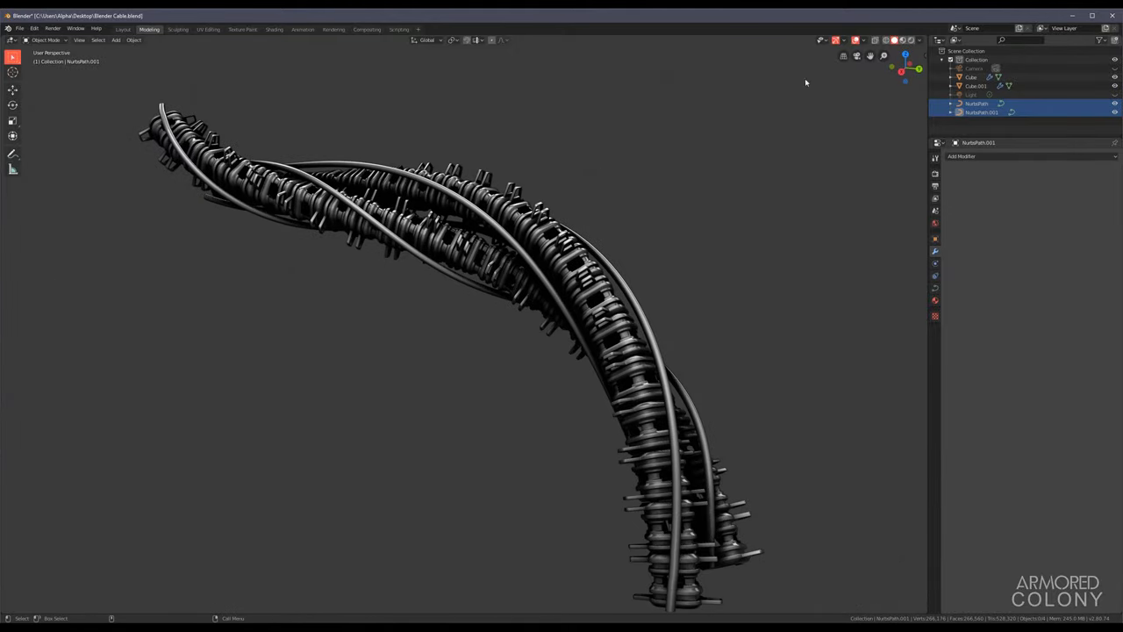
{"action": "mouse_move", "coordinate": [674, 232]}
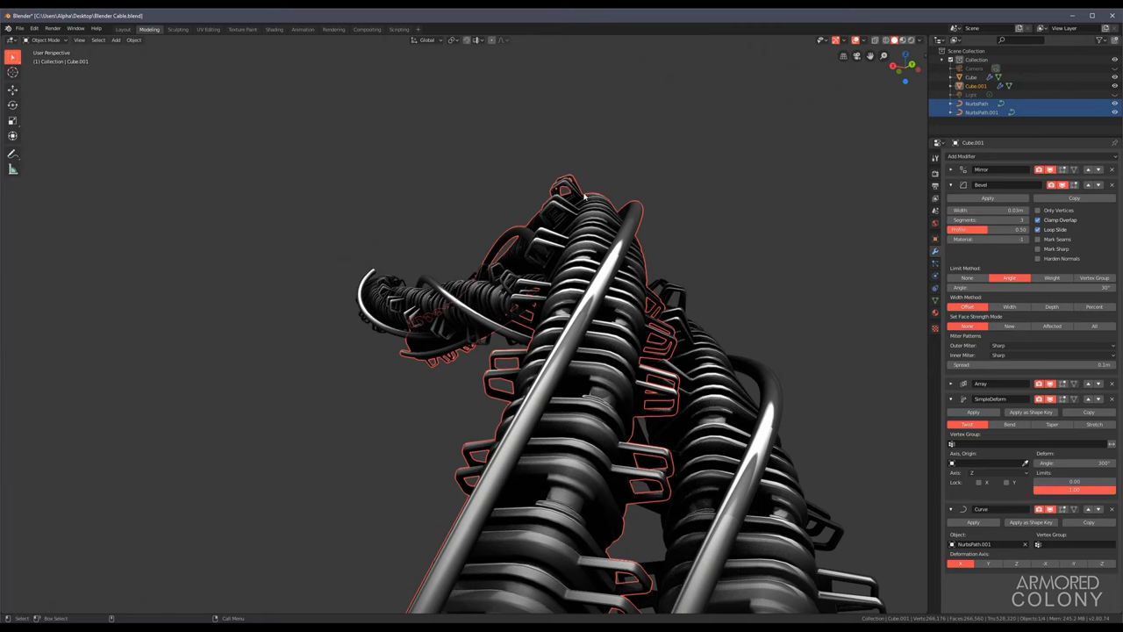
{"action": "mouse_move", "coordinate": [630, 294]}
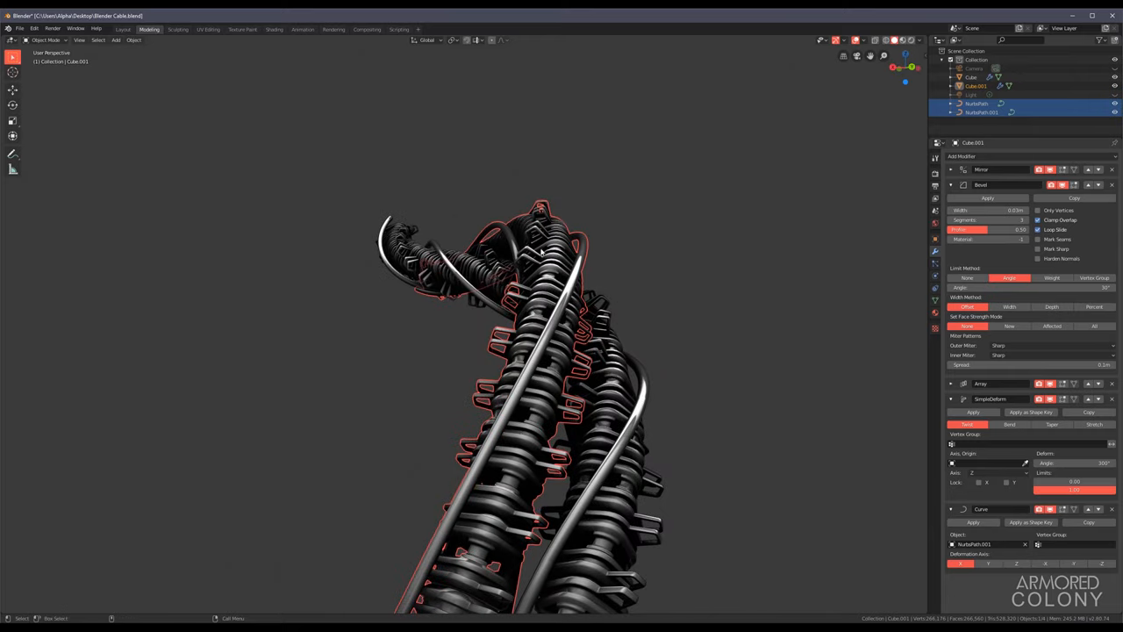
{"action": "mouse_move", "coordinate": [583, 252]}
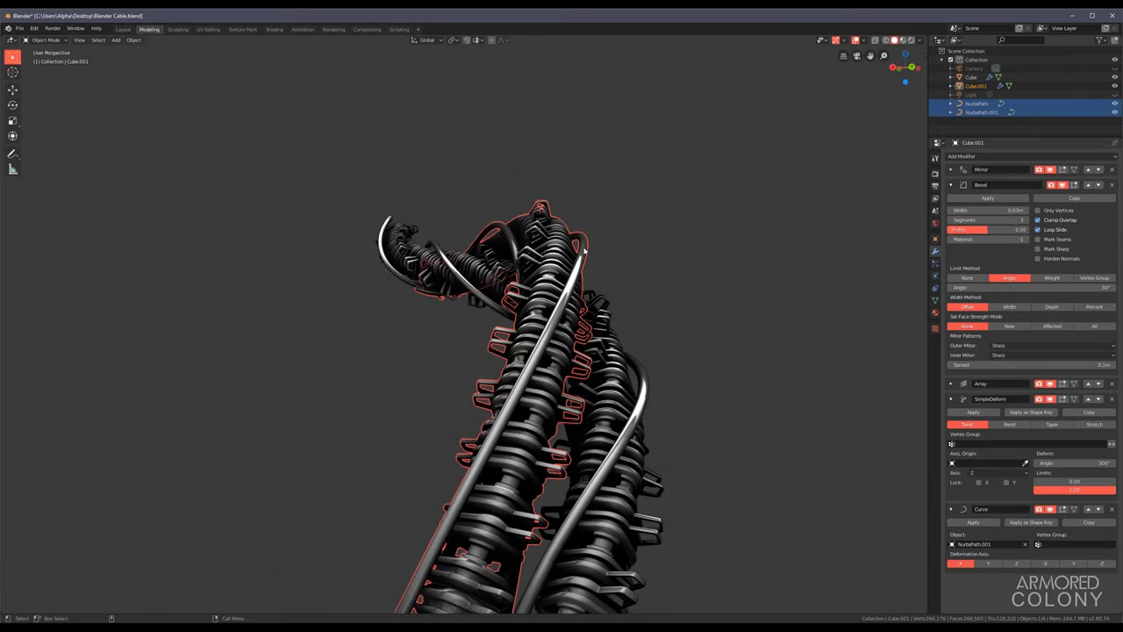